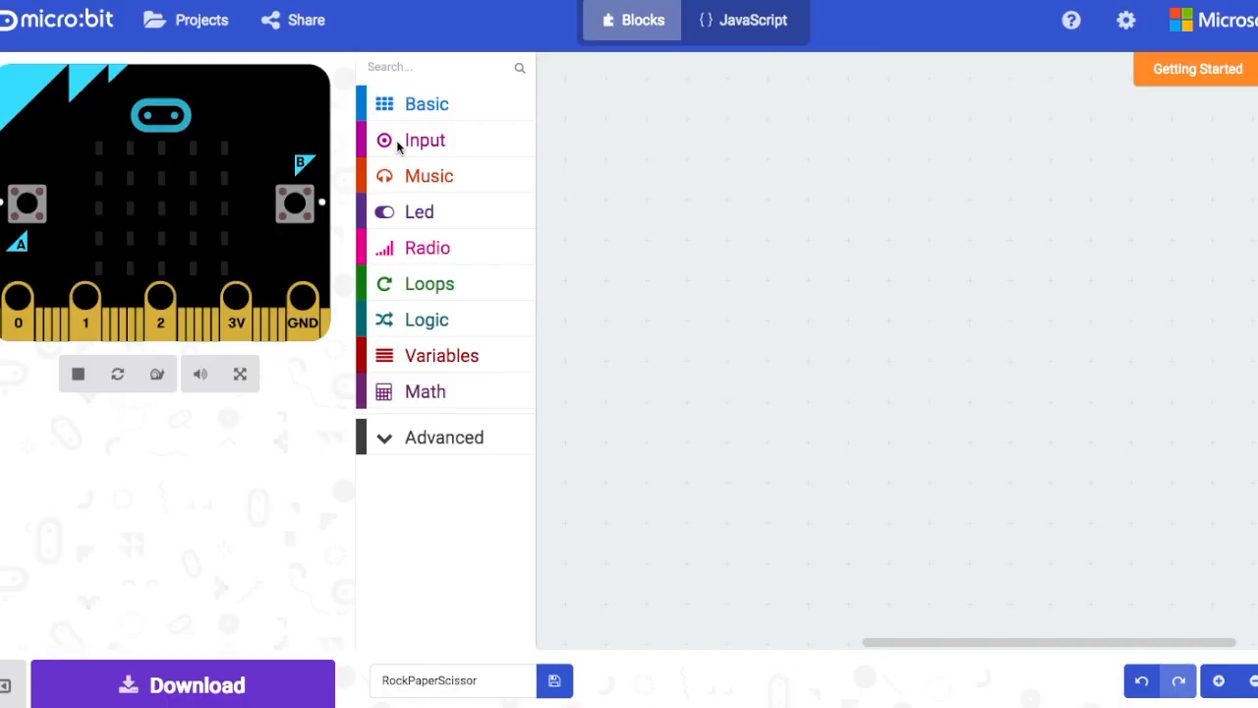
- Place an 'on shake' event handler at the top-left of the workspace, ready for a set block
left_click(424, 140)
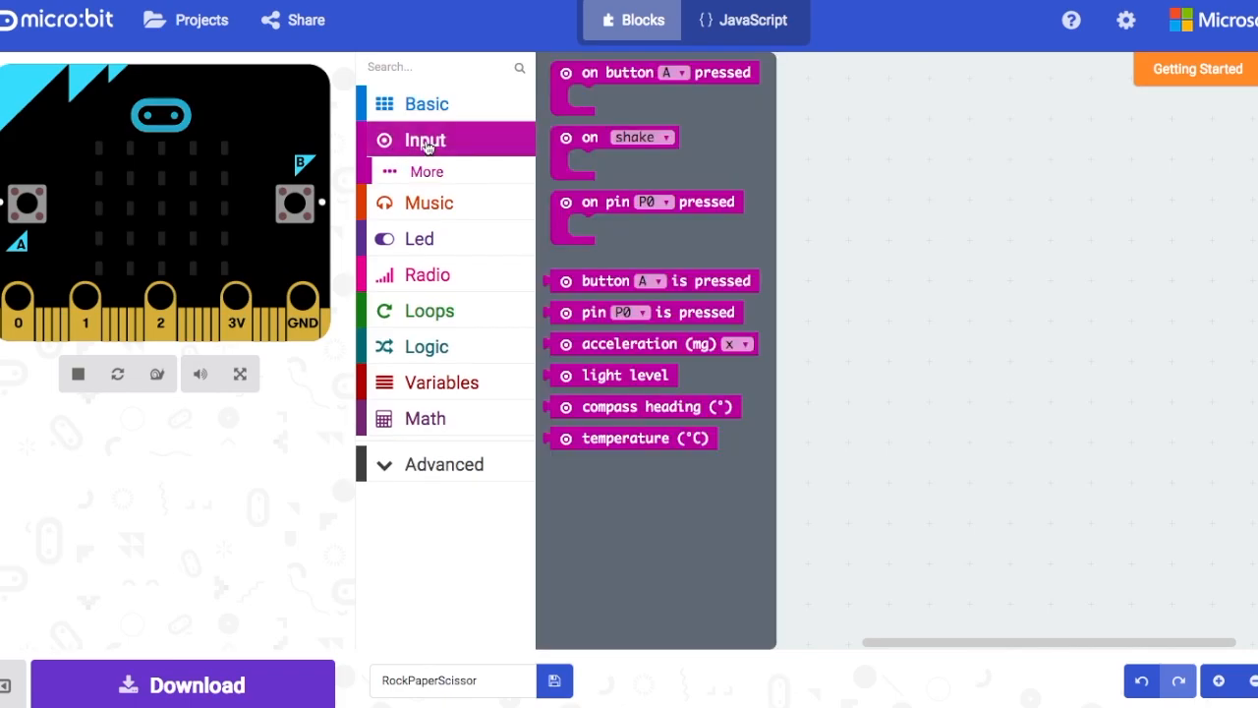
left_click_drag(613, 138, 802, 157)
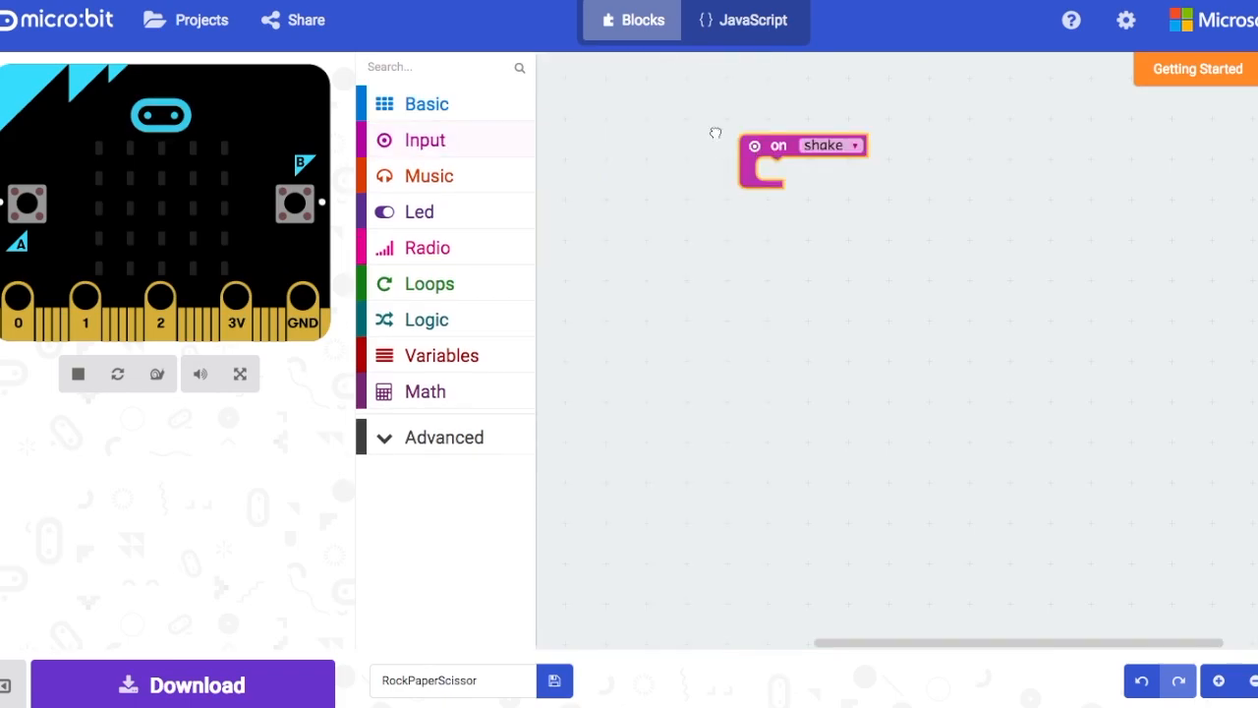
left_click_drag(802, 162, 629, 122)
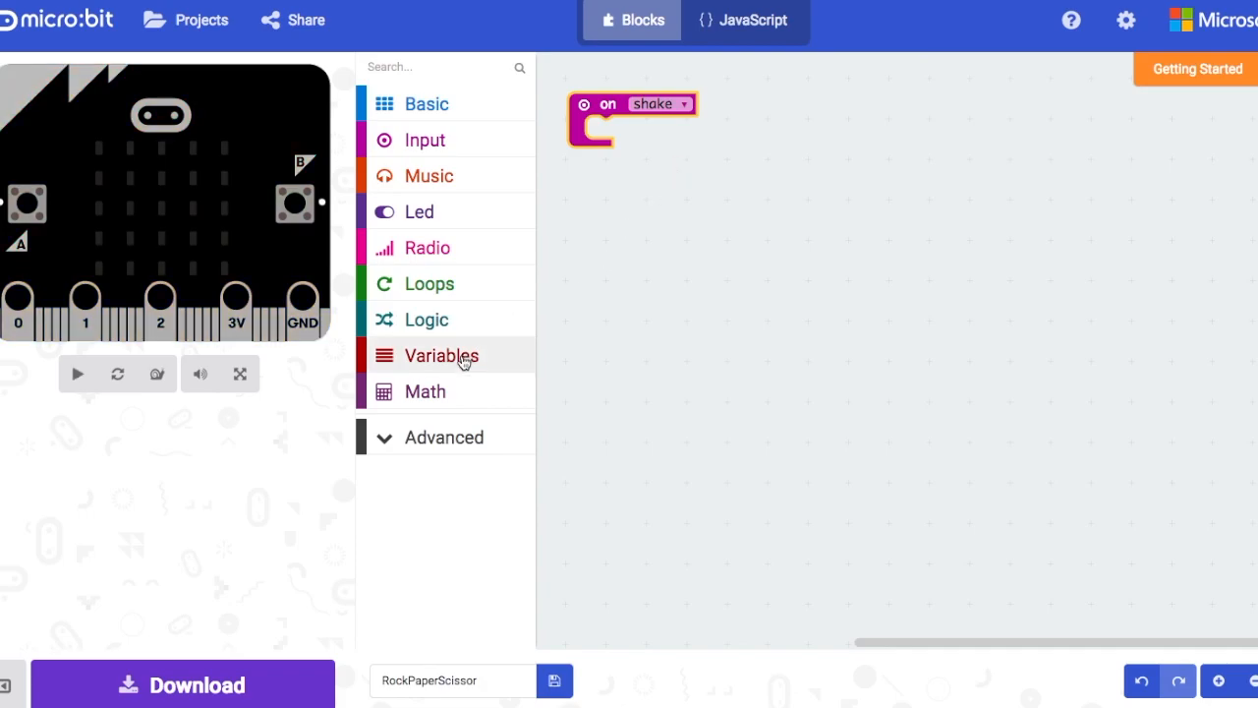
left_click(440, 354)
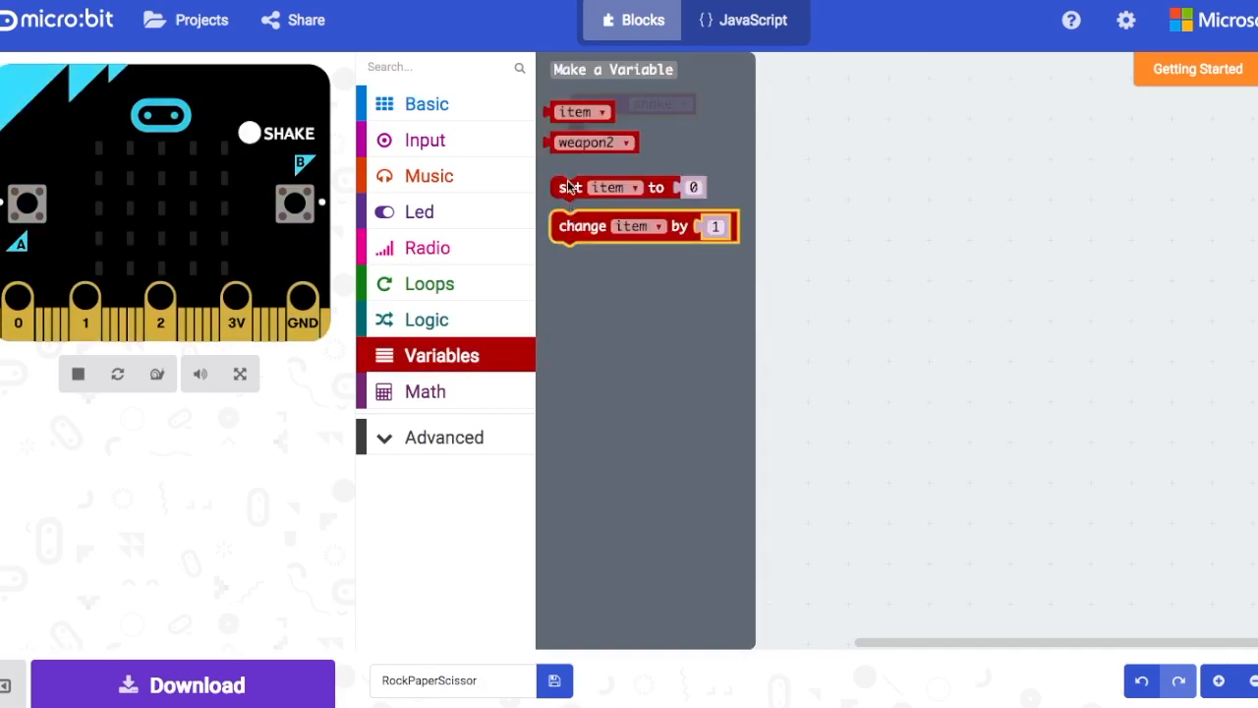
mouse_move(570, 187)
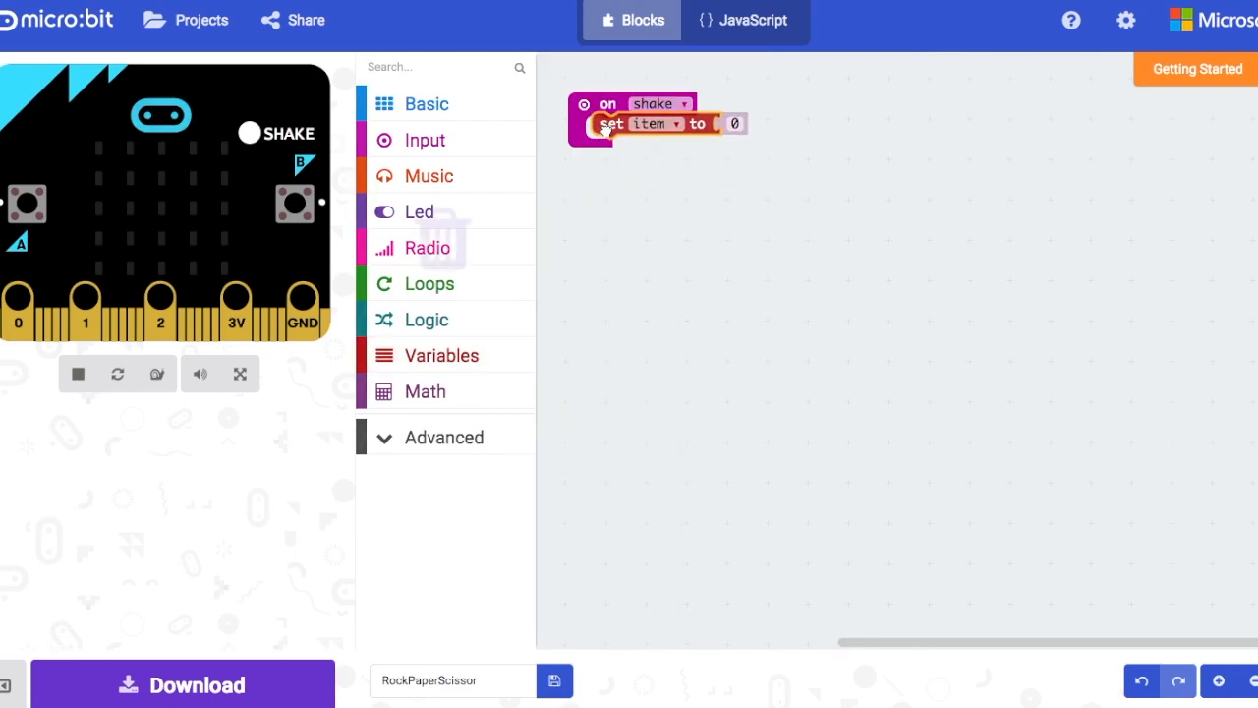
- Rename the 'item' variable to 'weapon' so the shake handler sets weapon to 0
left_click(669, 122)
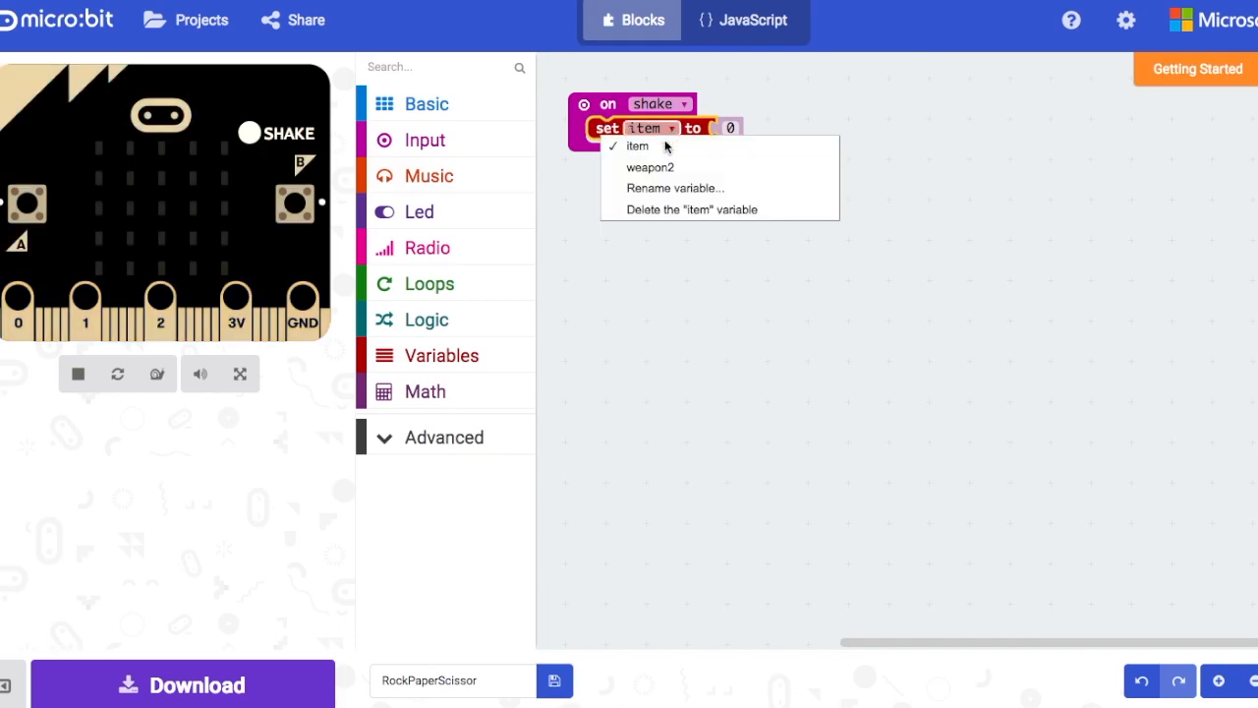
left_click(676, 189)
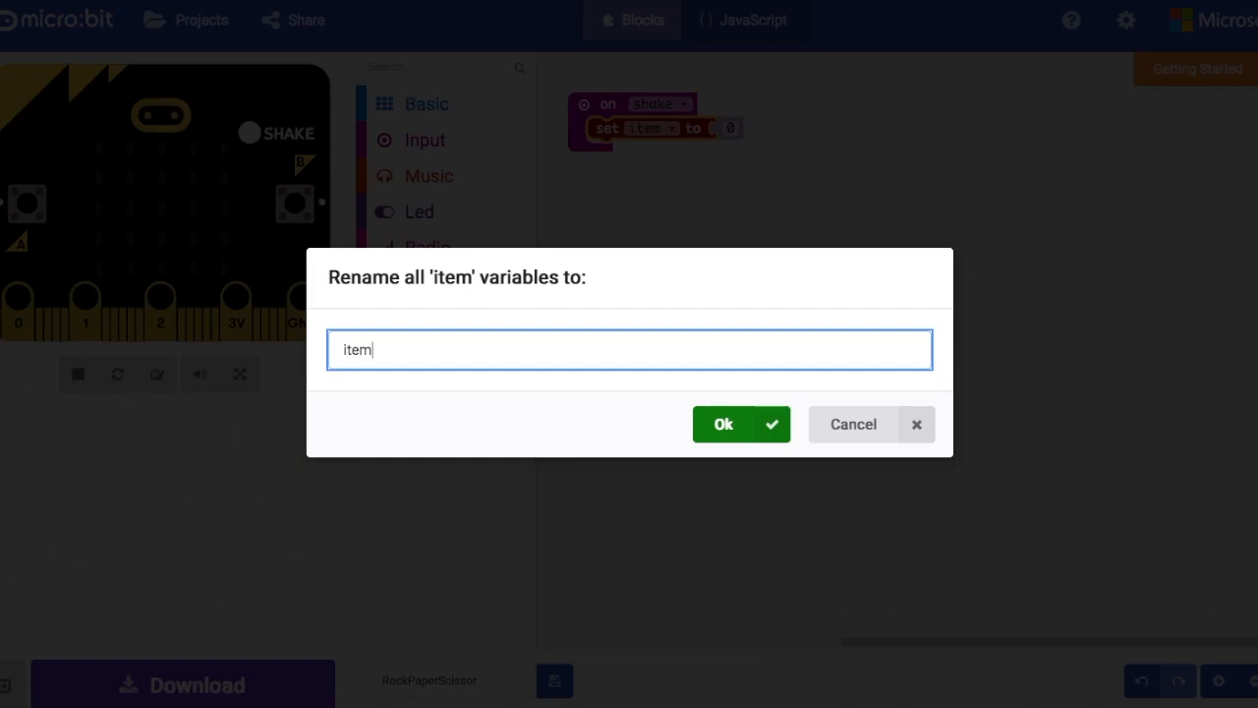
type("wea")
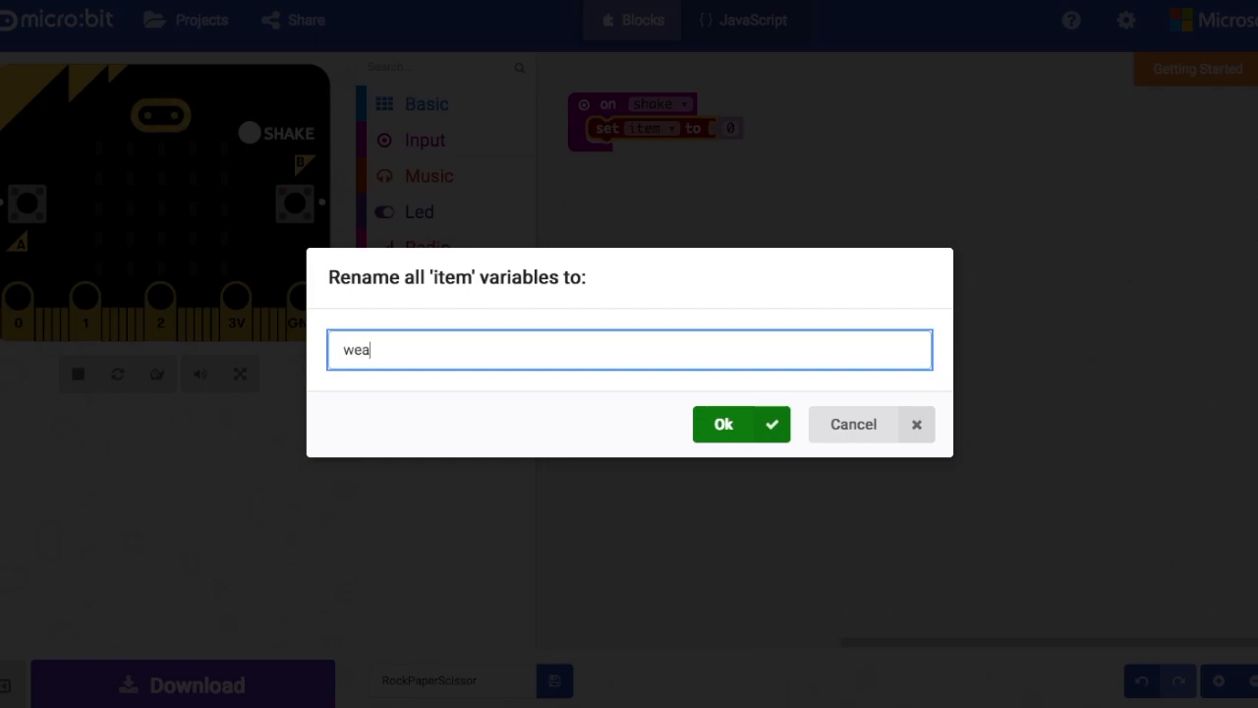
type("po")
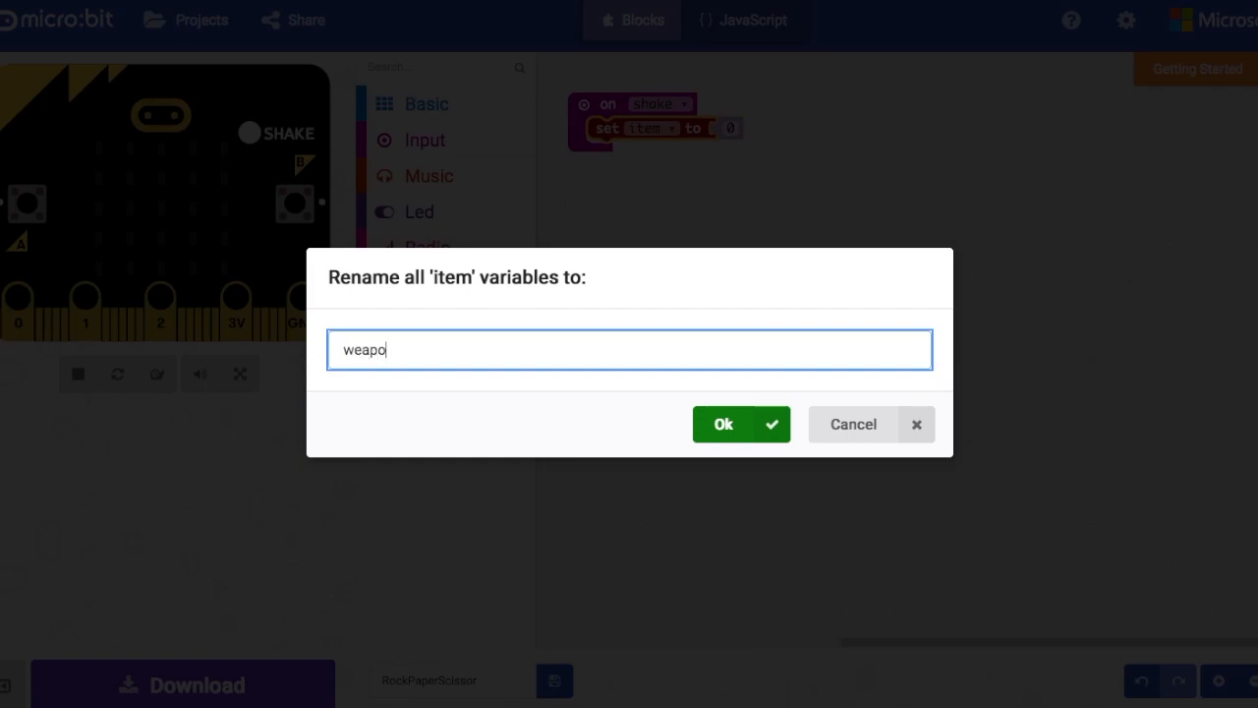
left_click(724, 425)
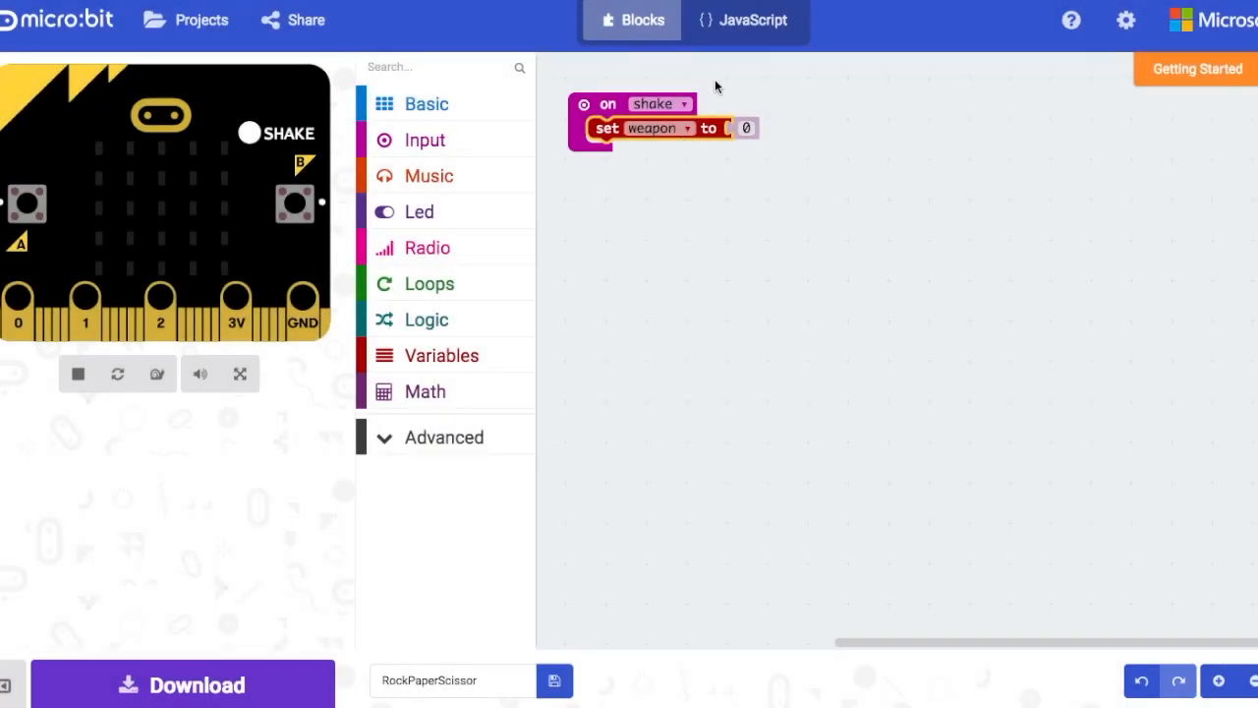
left_click(686, 128)
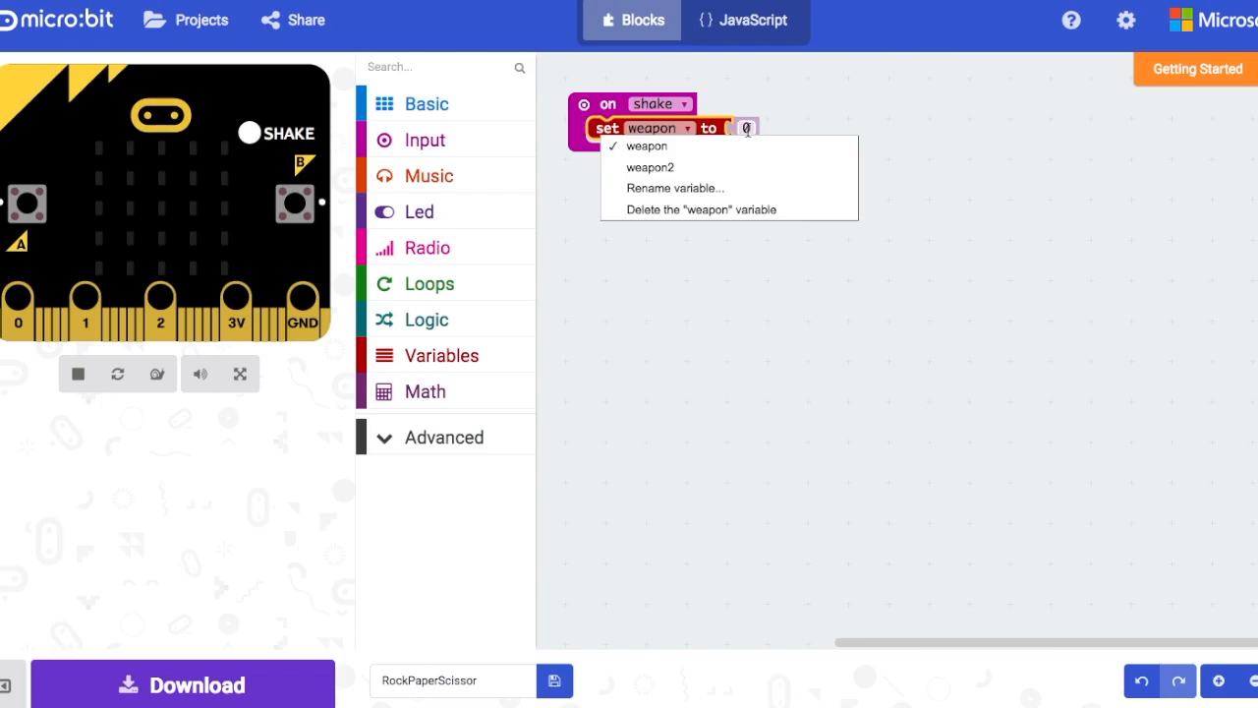
- Make the shake handler set weapon to 'pick random 0 to 2'
left_click(440, 354)
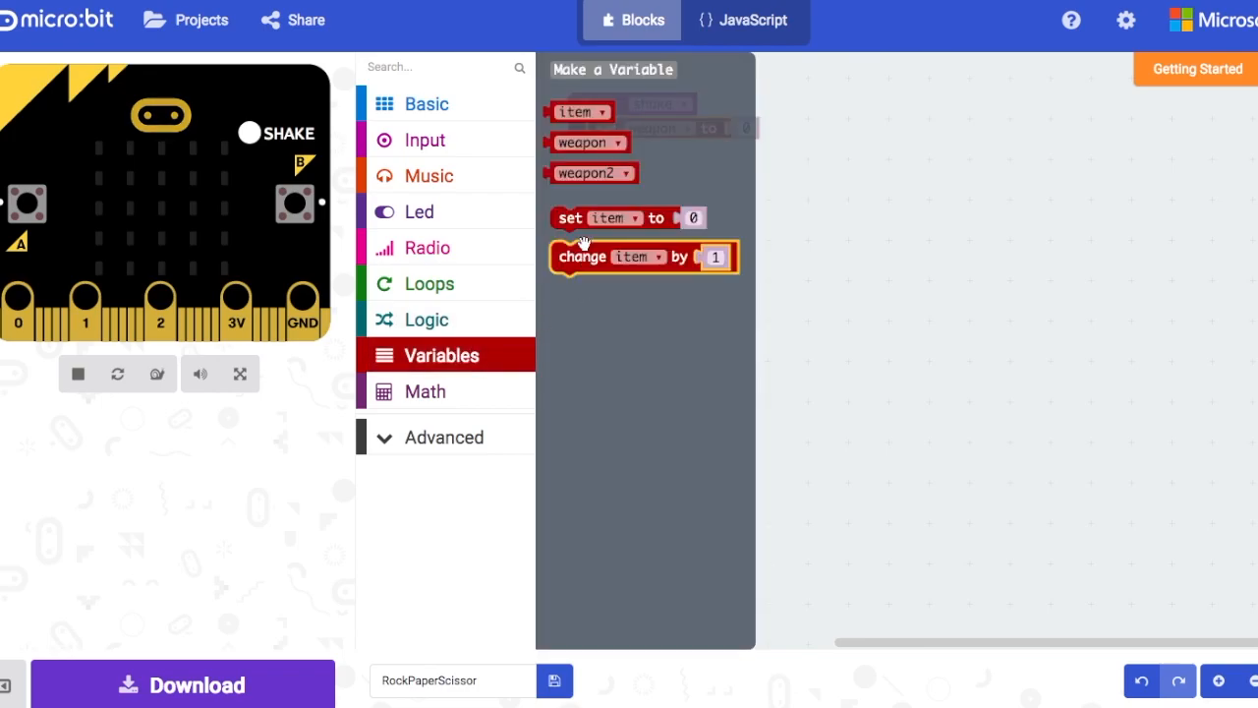
left_click(424, 389)
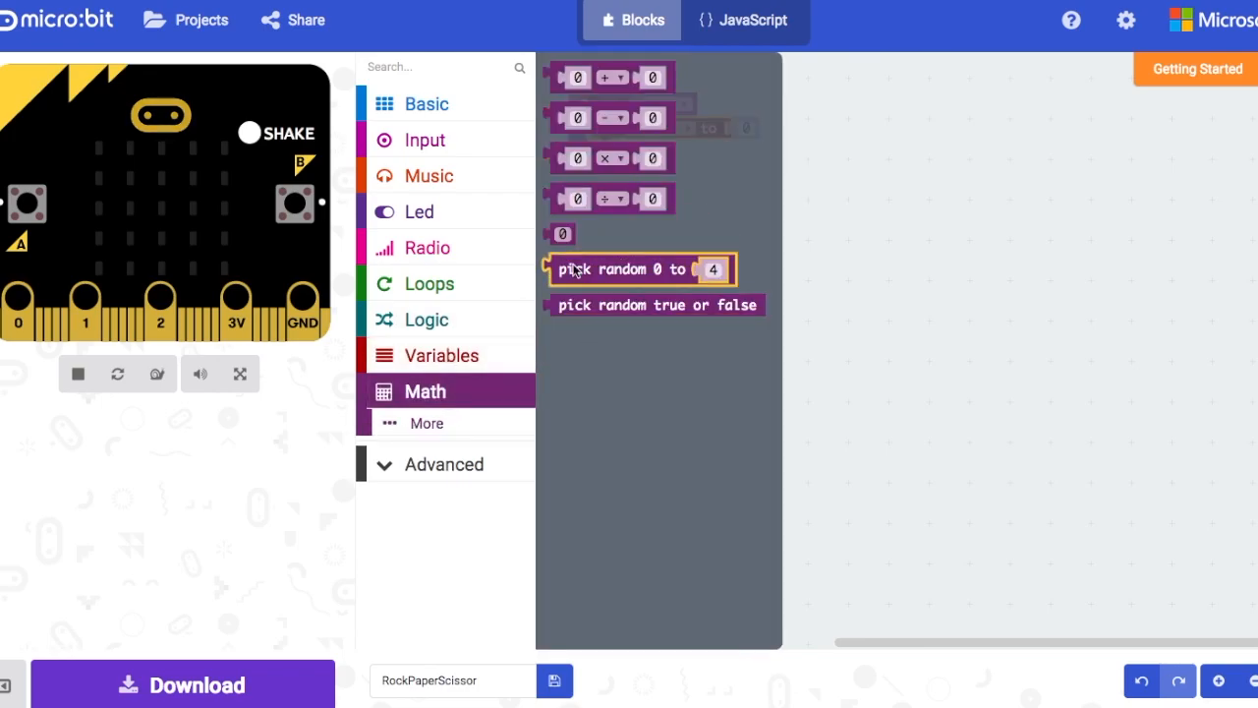
left_click_drag(641, 267, 806, 133)
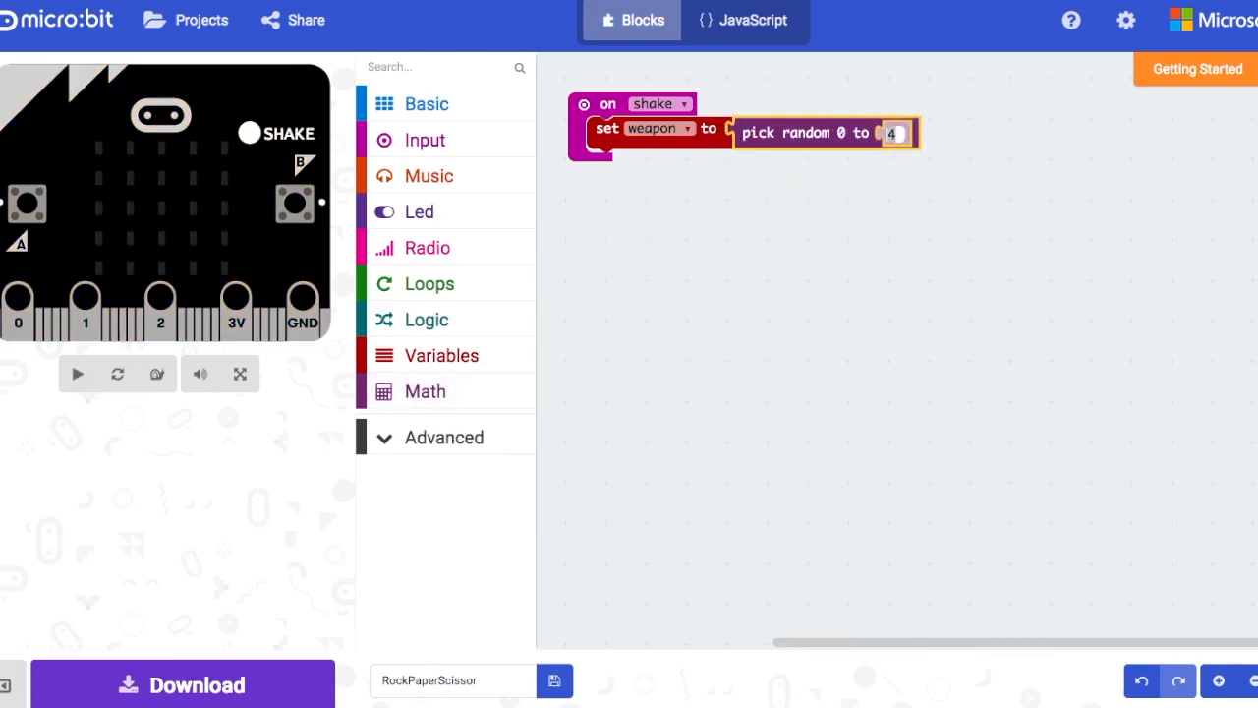
left_click(77, 373)
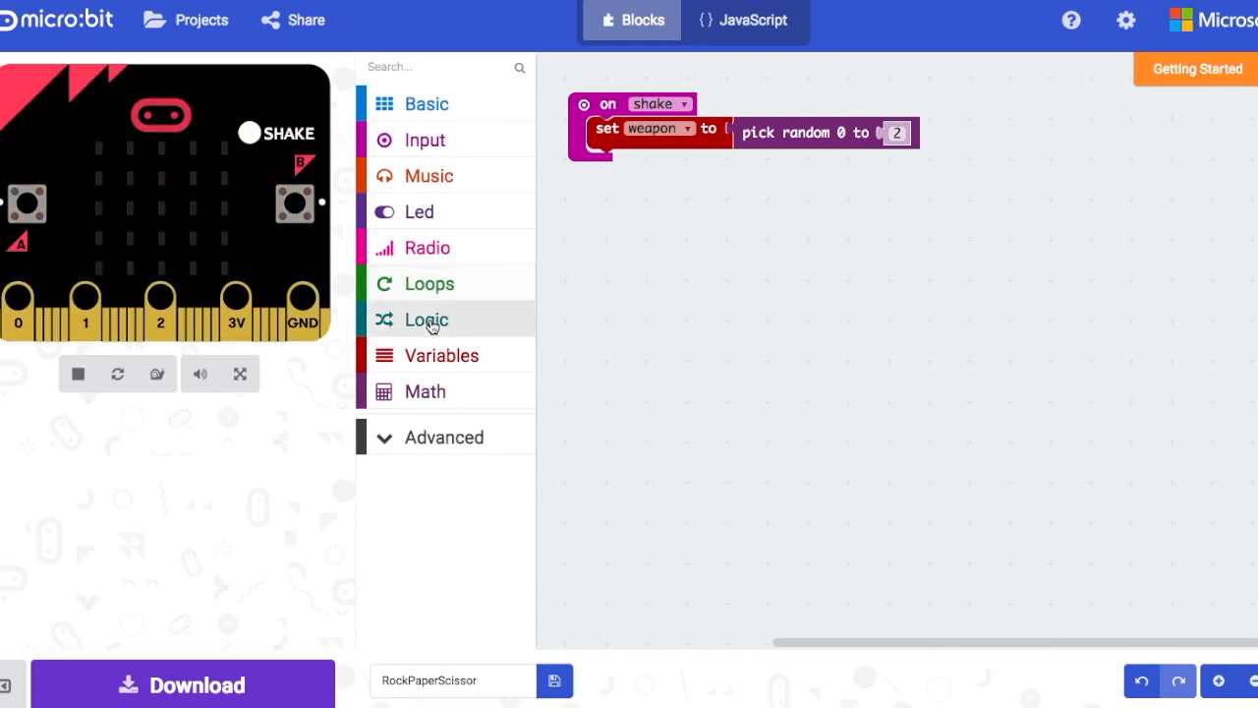
- Add an if-then-else under set with a 'weapon = 0' comparison as its condition
left_click(424, 318)
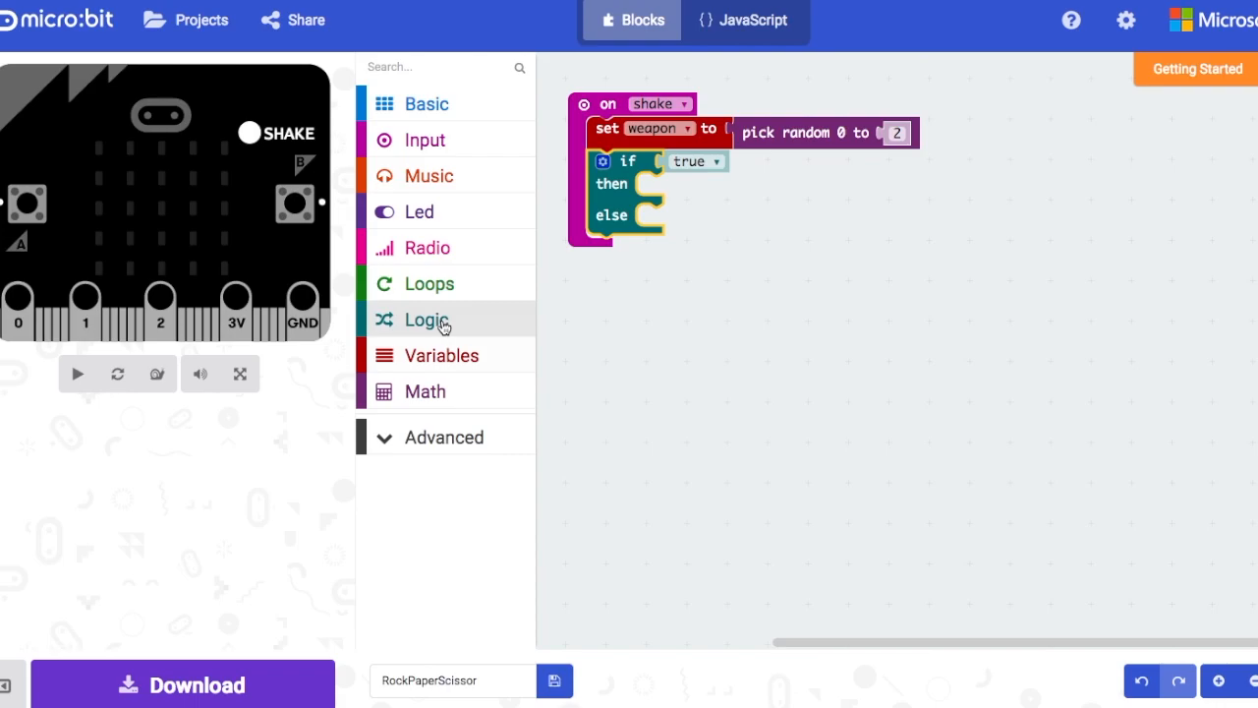
left_click(427, 318)
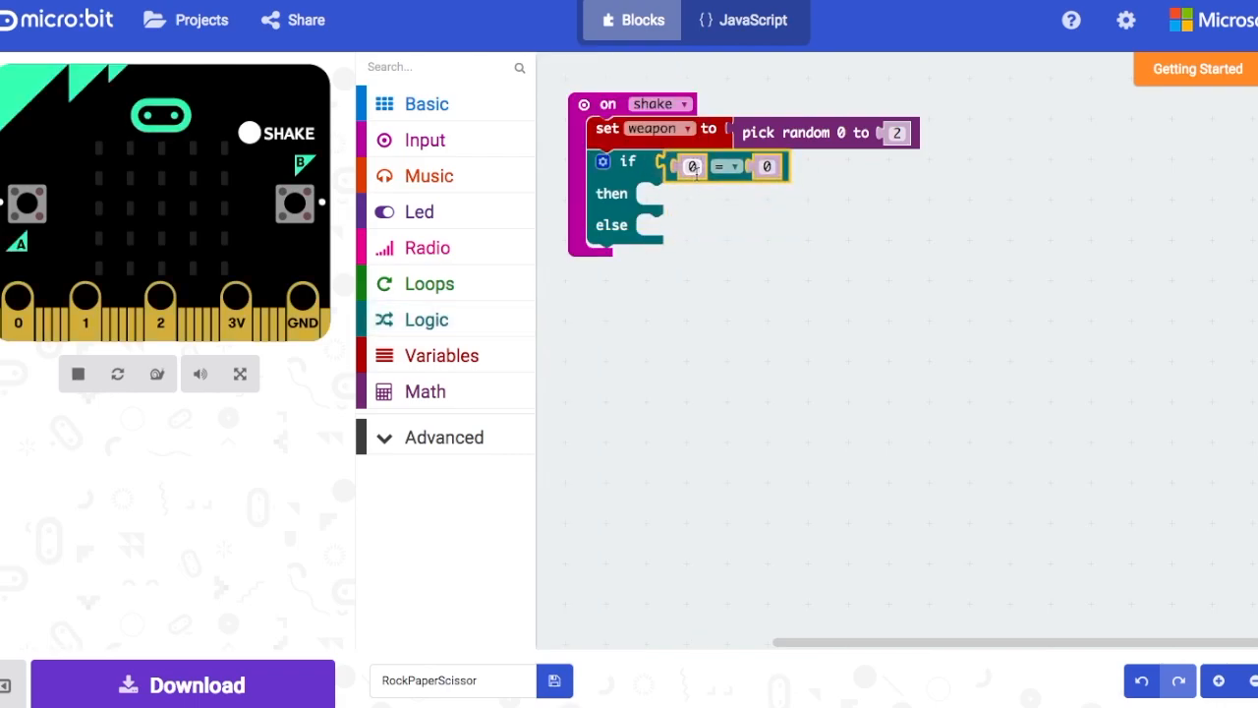
left_click(440, 354)
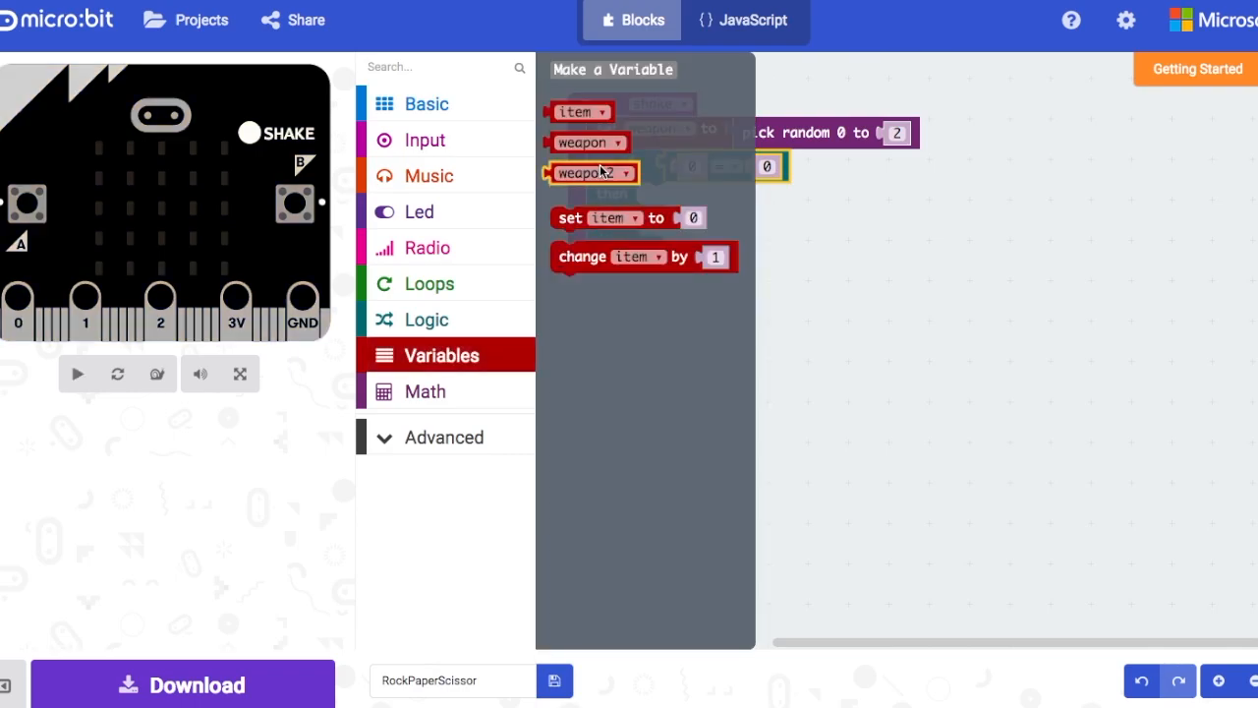
left_click(77, 373)
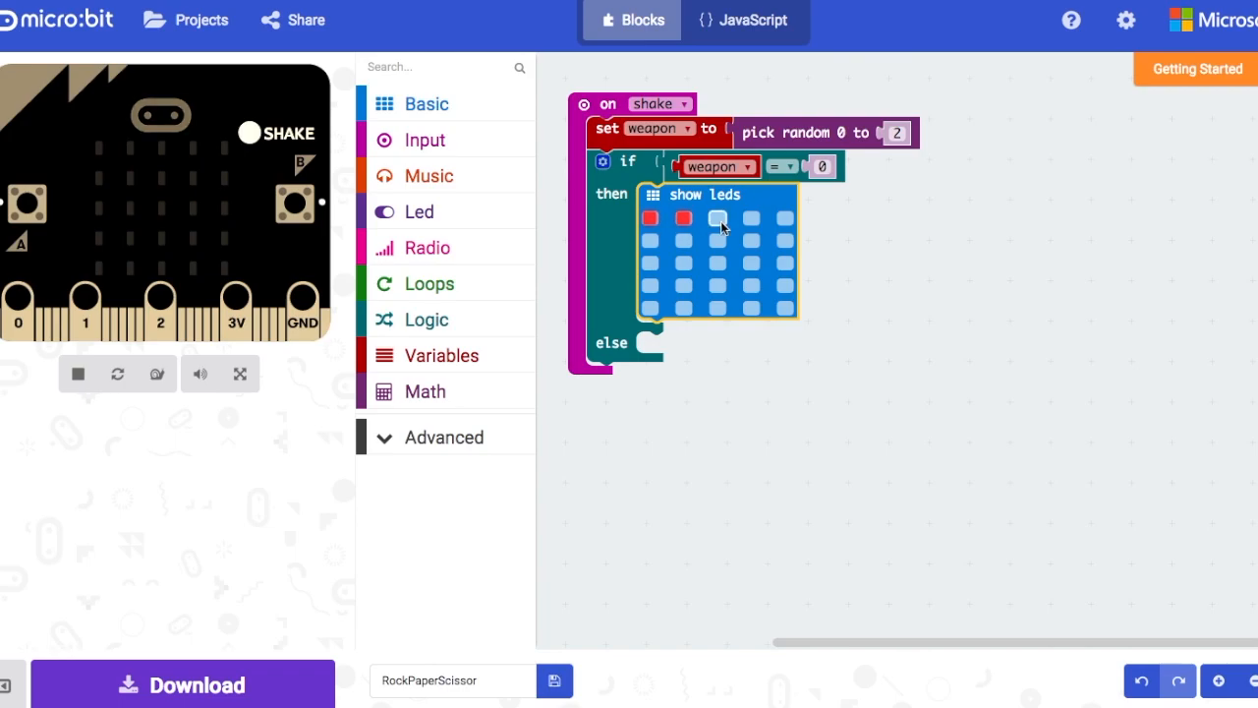
- Light LEDs in the show leds grid to form the paper square outline for weapon = 0
left_click(718, 219)
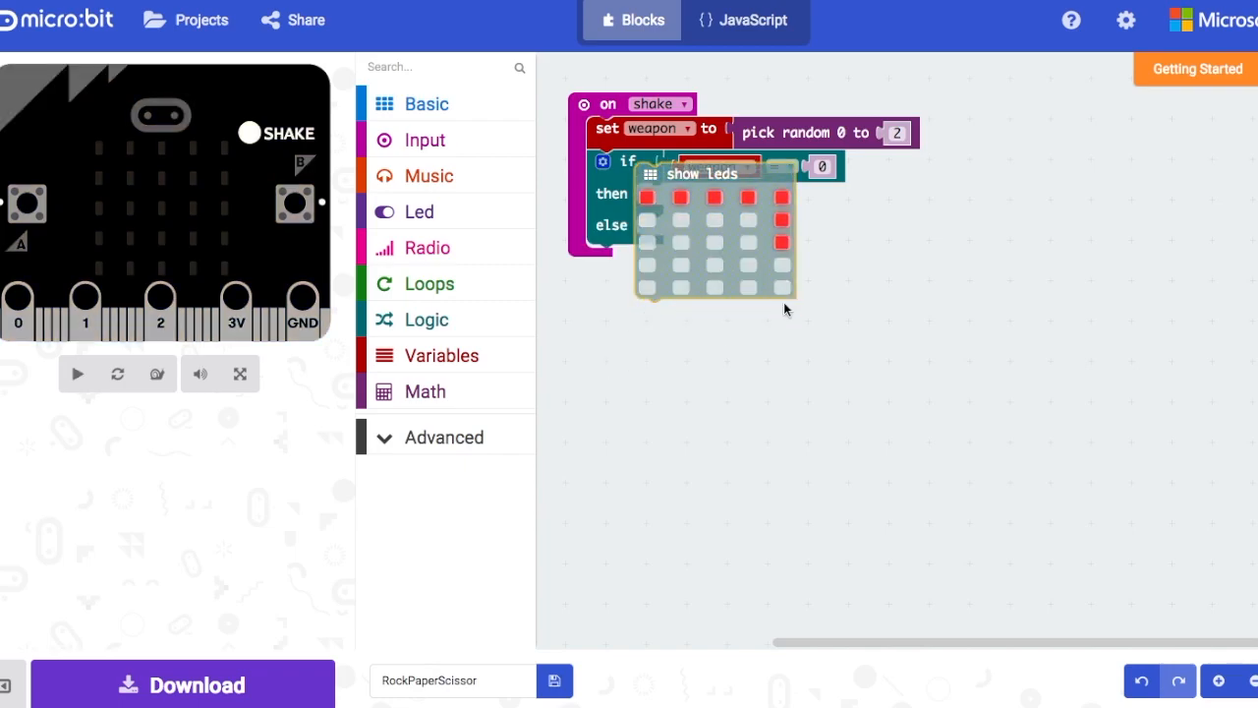
left_click(77, 374)
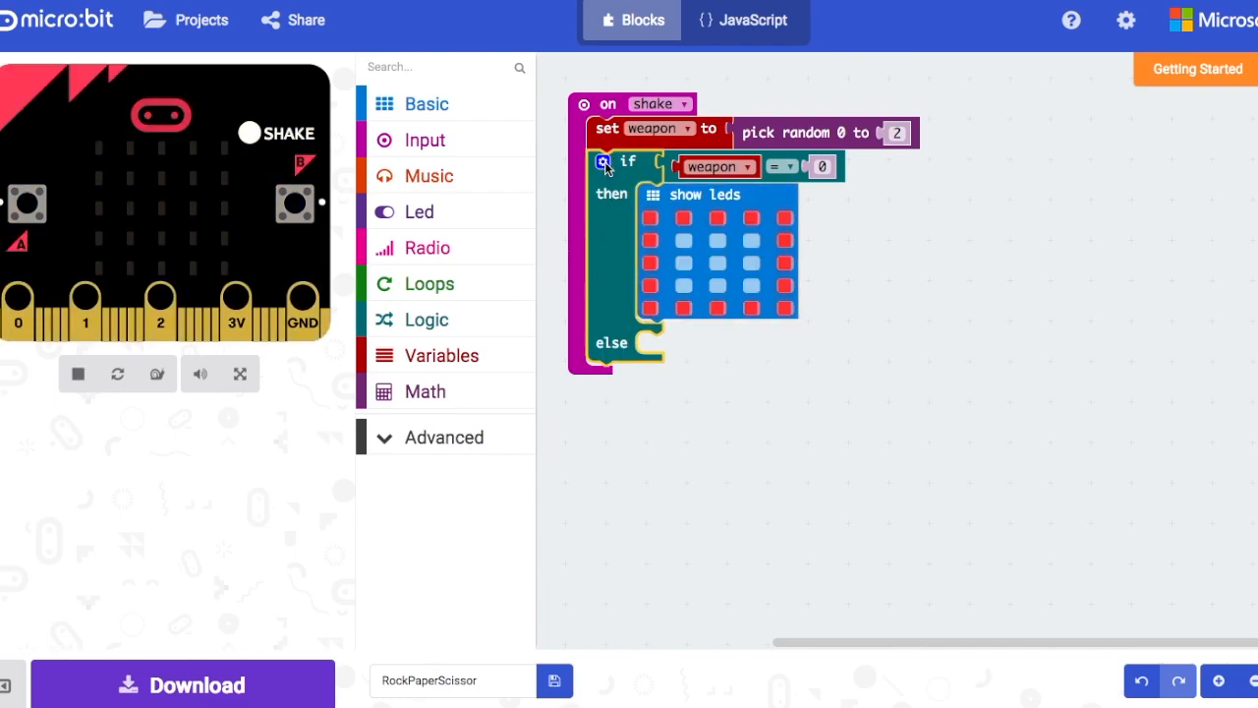
- Add an else-if branch testing 'weapon = 1' via the if block's gear mutator
left_click(602, 161)
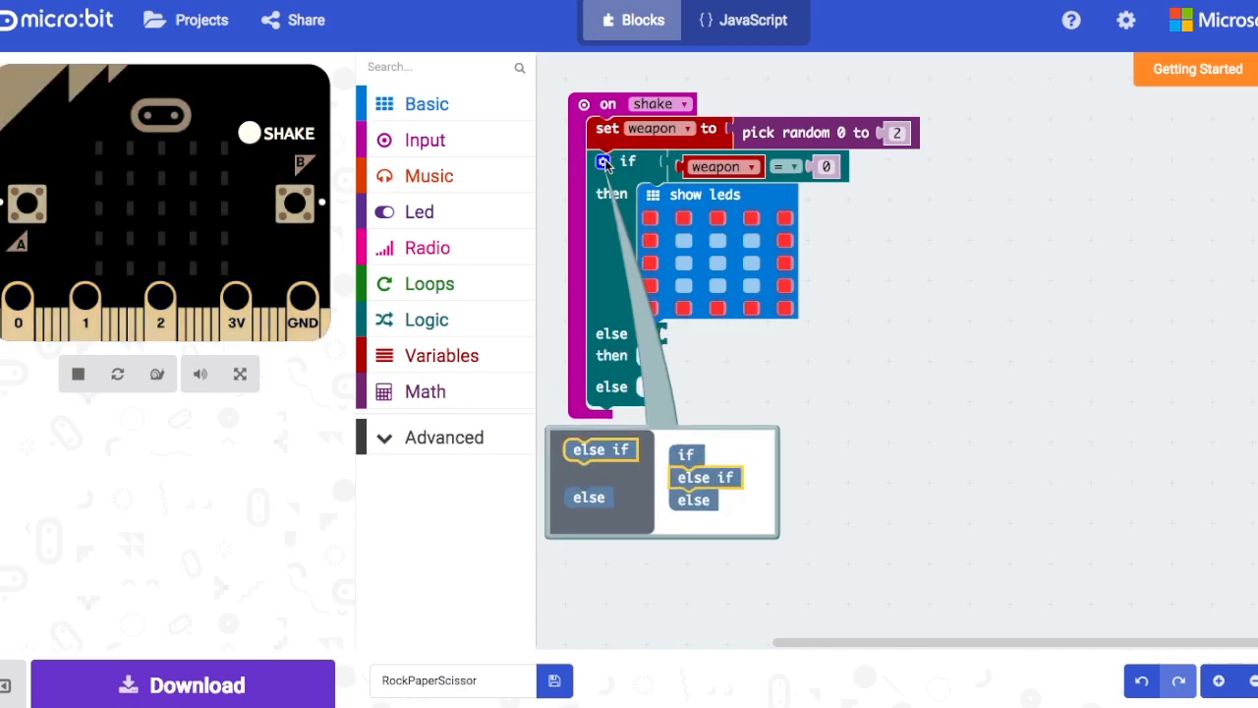
left_click(602, 161)
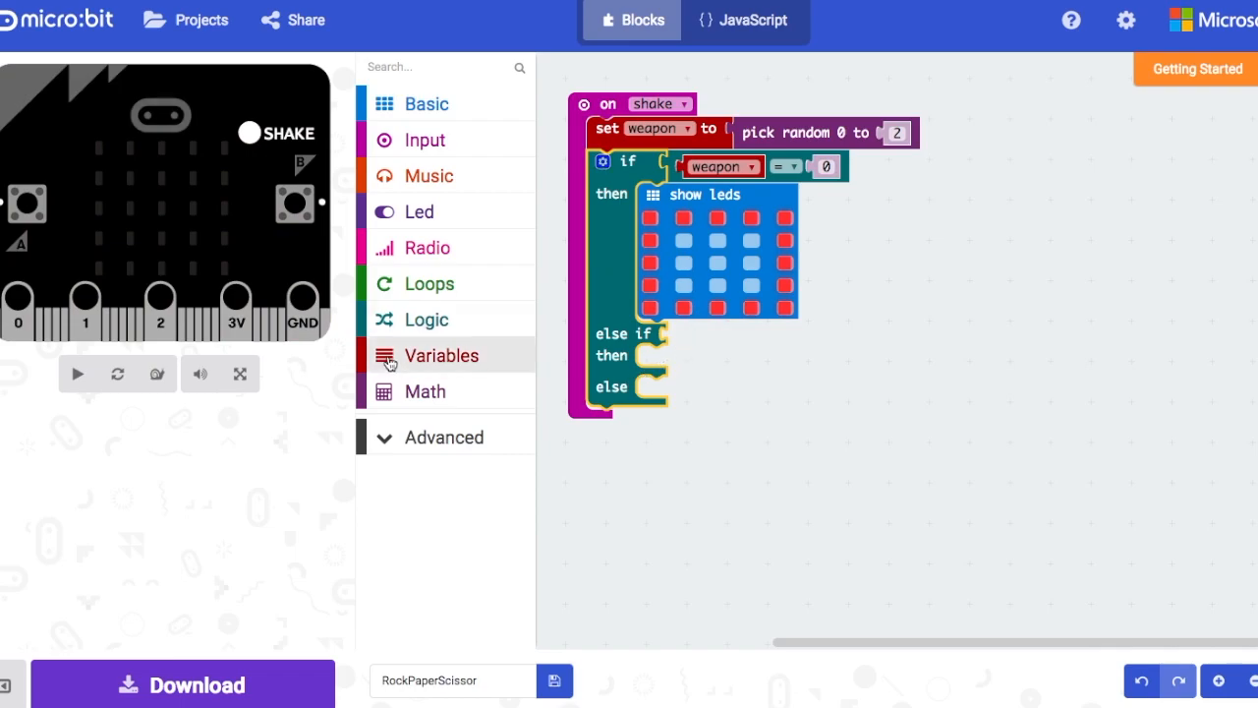
left_click(427, 318)
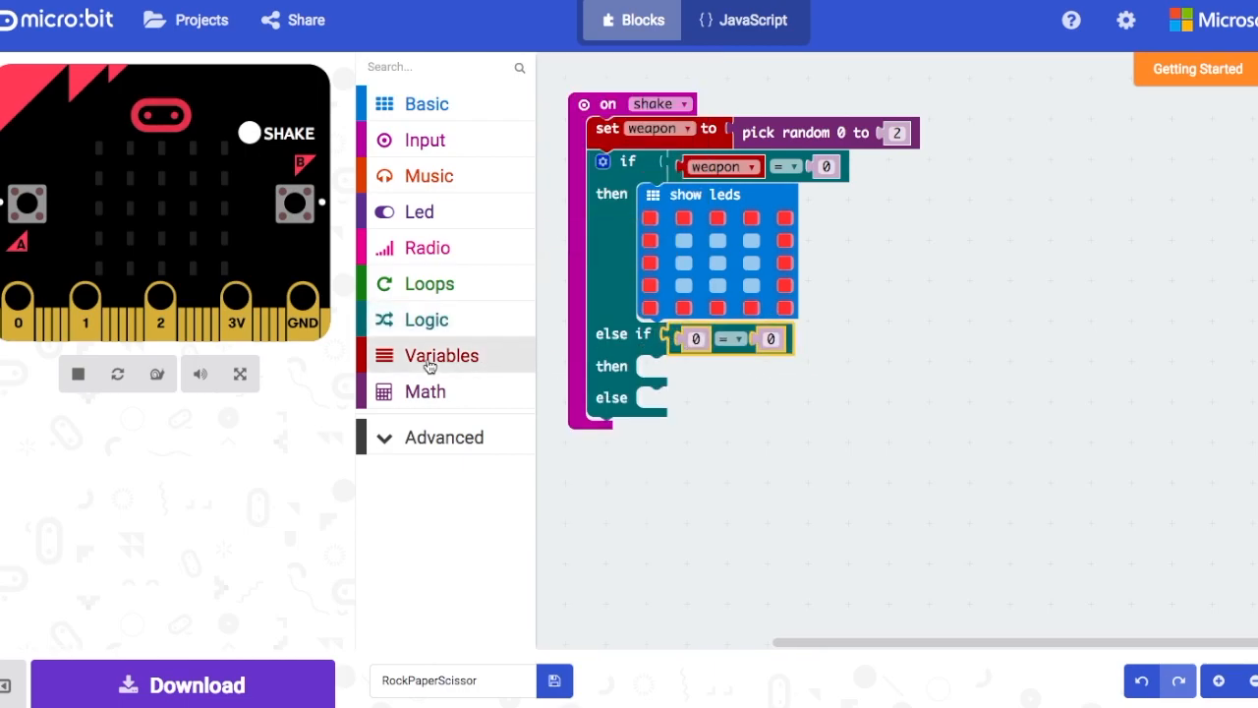
left_click(440, 354)
type("1")
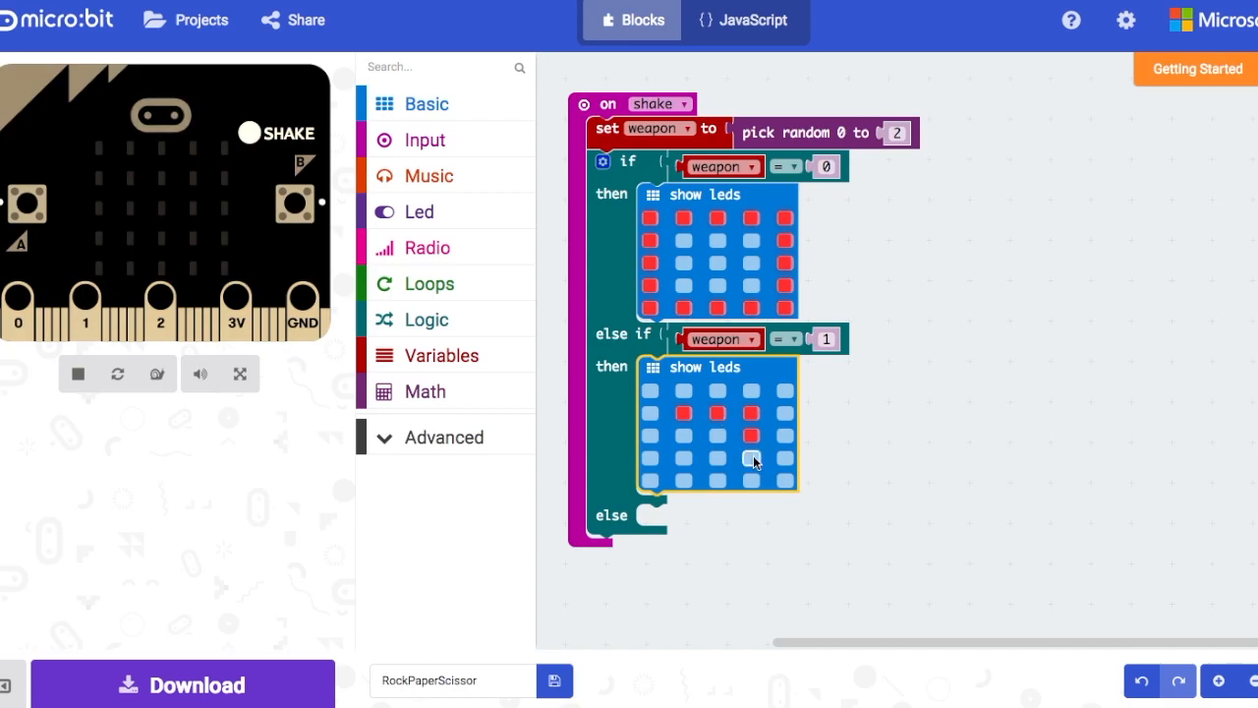
- Draw the rock square for weapon = 1 and add a blank show leds block to else
left_click(716, 456)
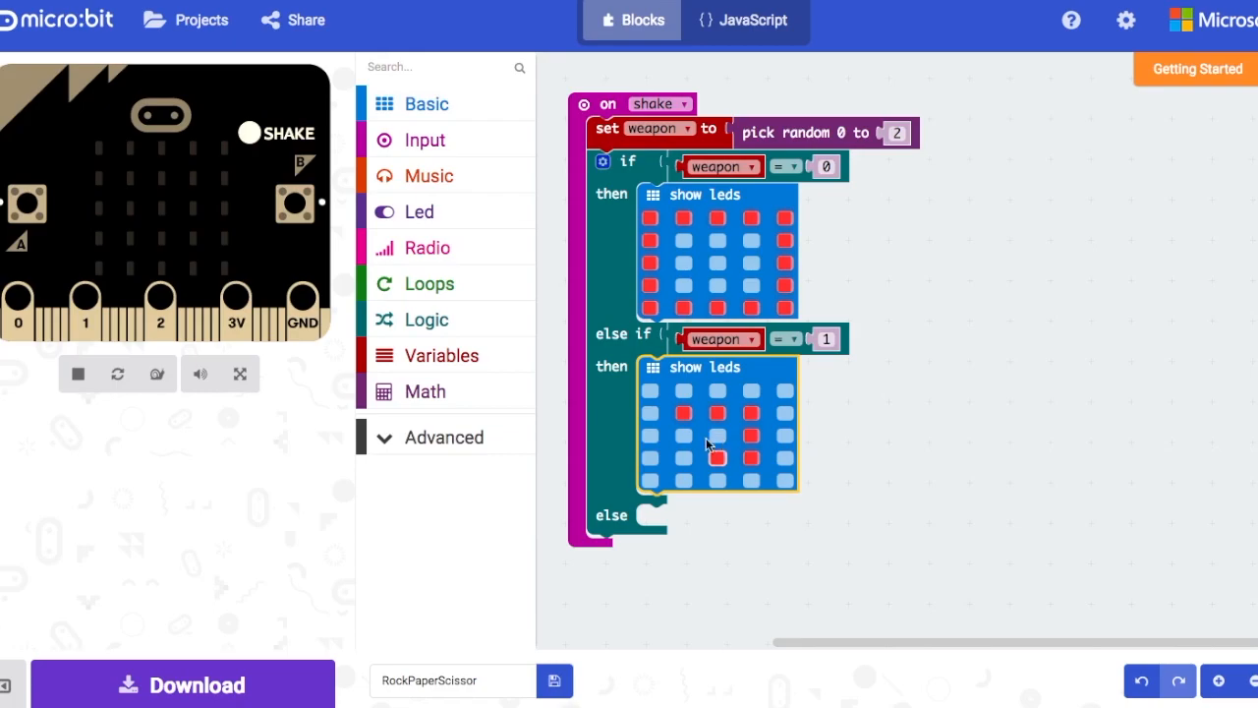
left_click(716, 456)
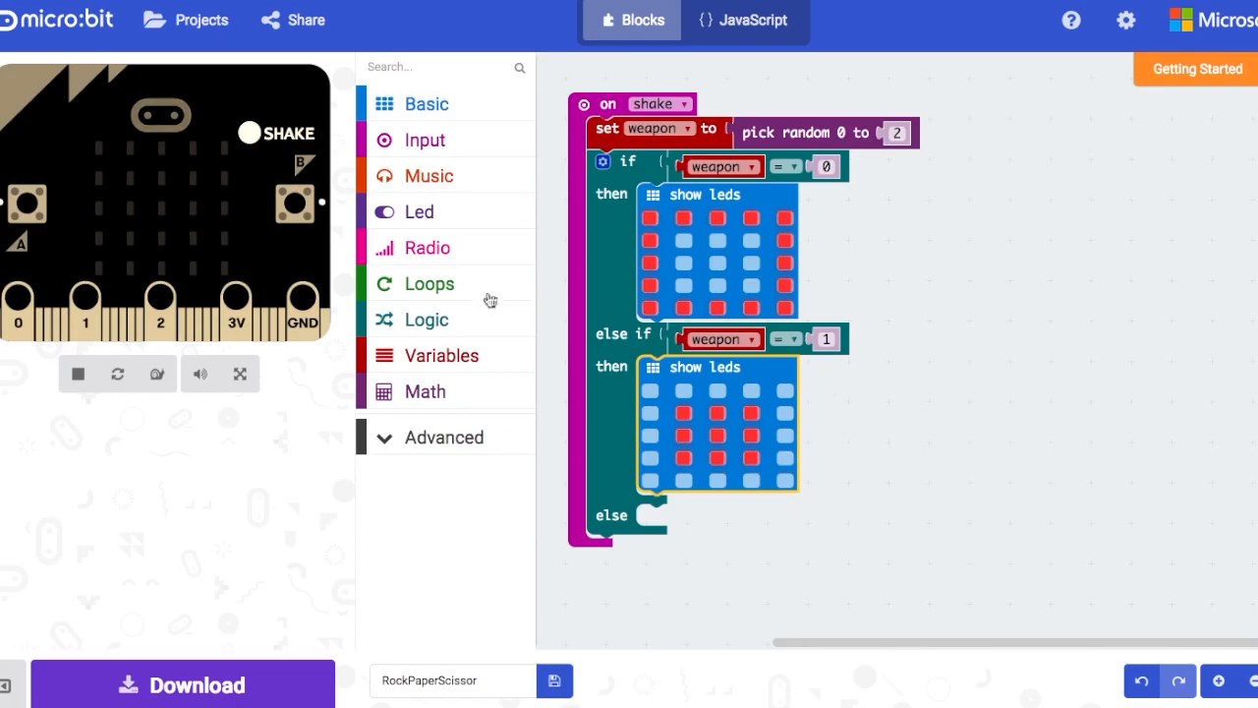
left_click(425, 102)
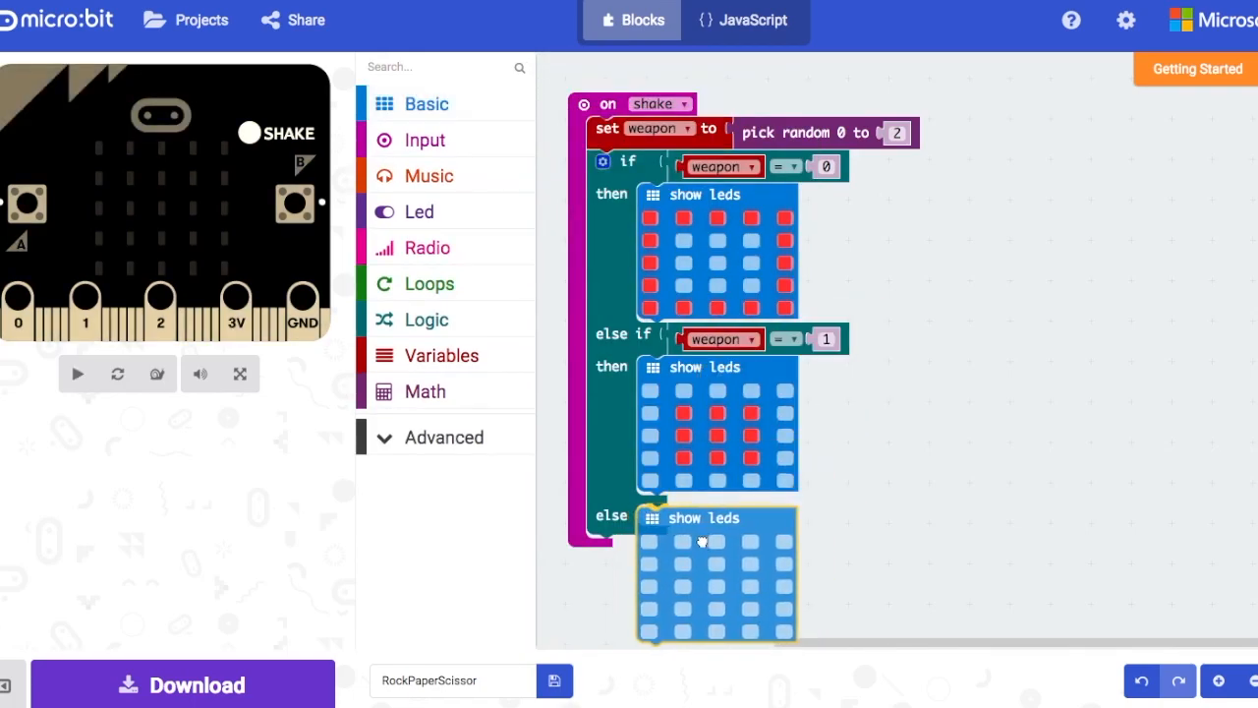
- Draw the scissors LED pattern in the else branch's show leds grid
left_click(77, 373)
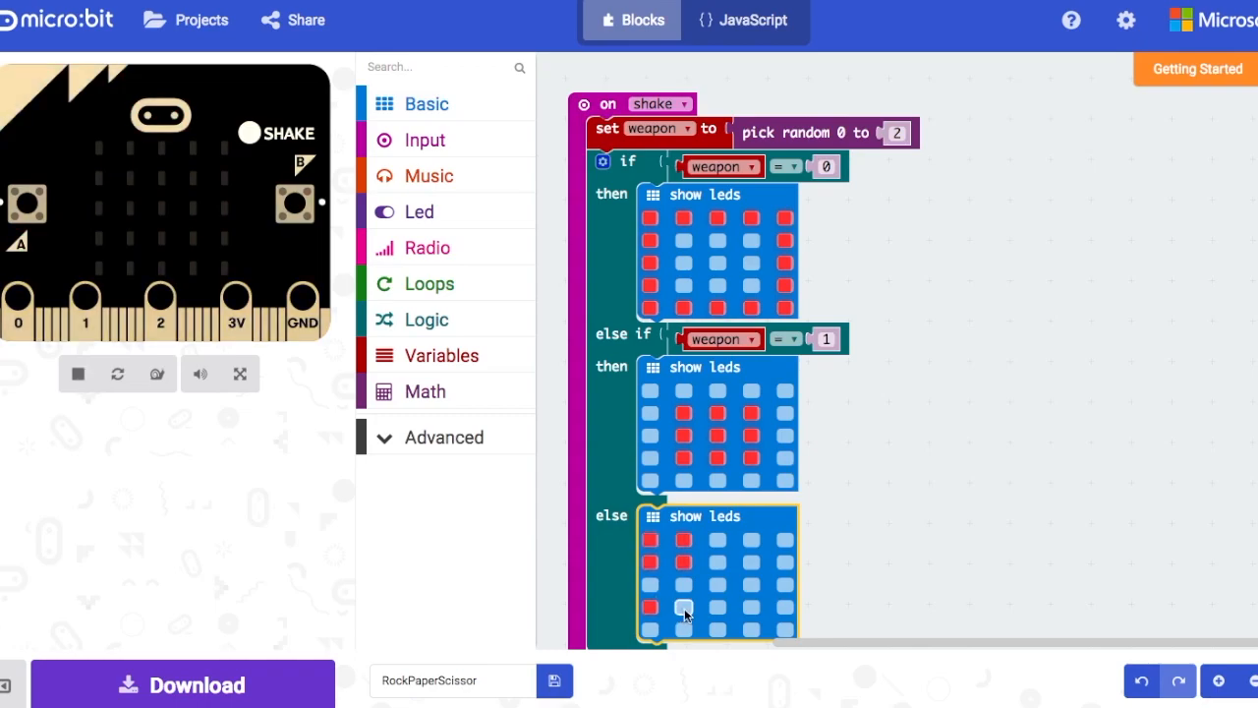
left_click(684, 605)
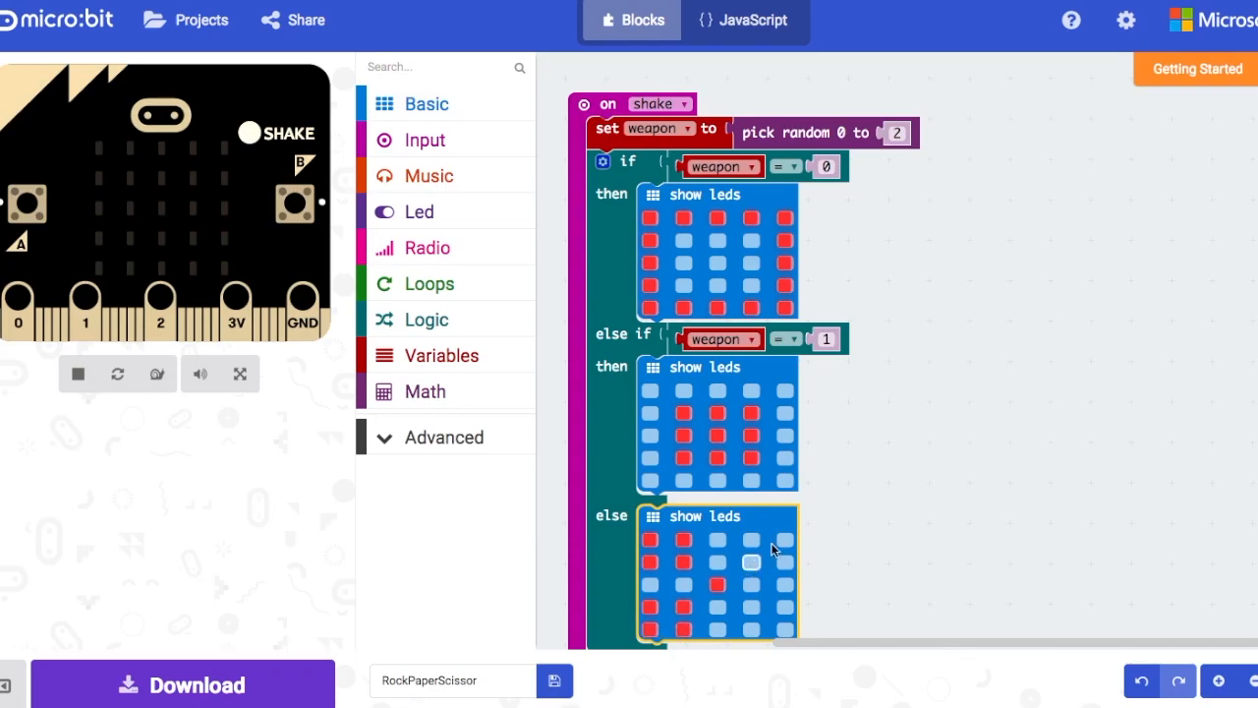
left_click(77, 374)
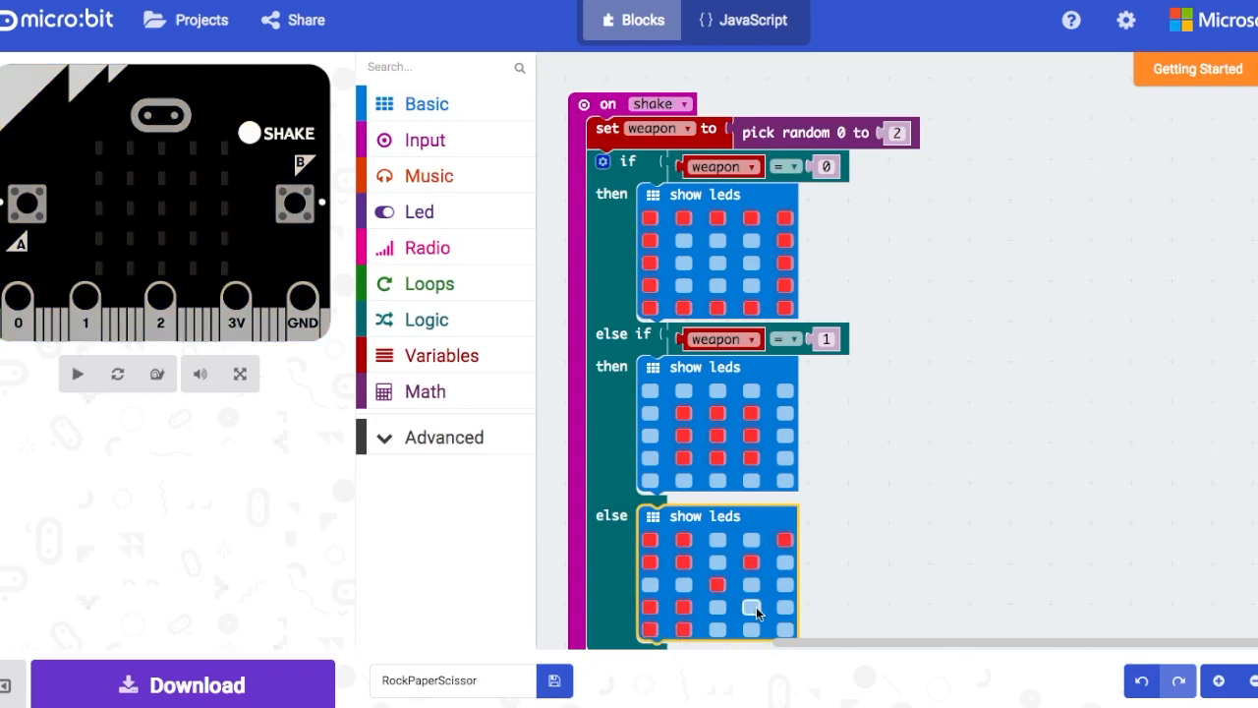
left_click(76, 374)
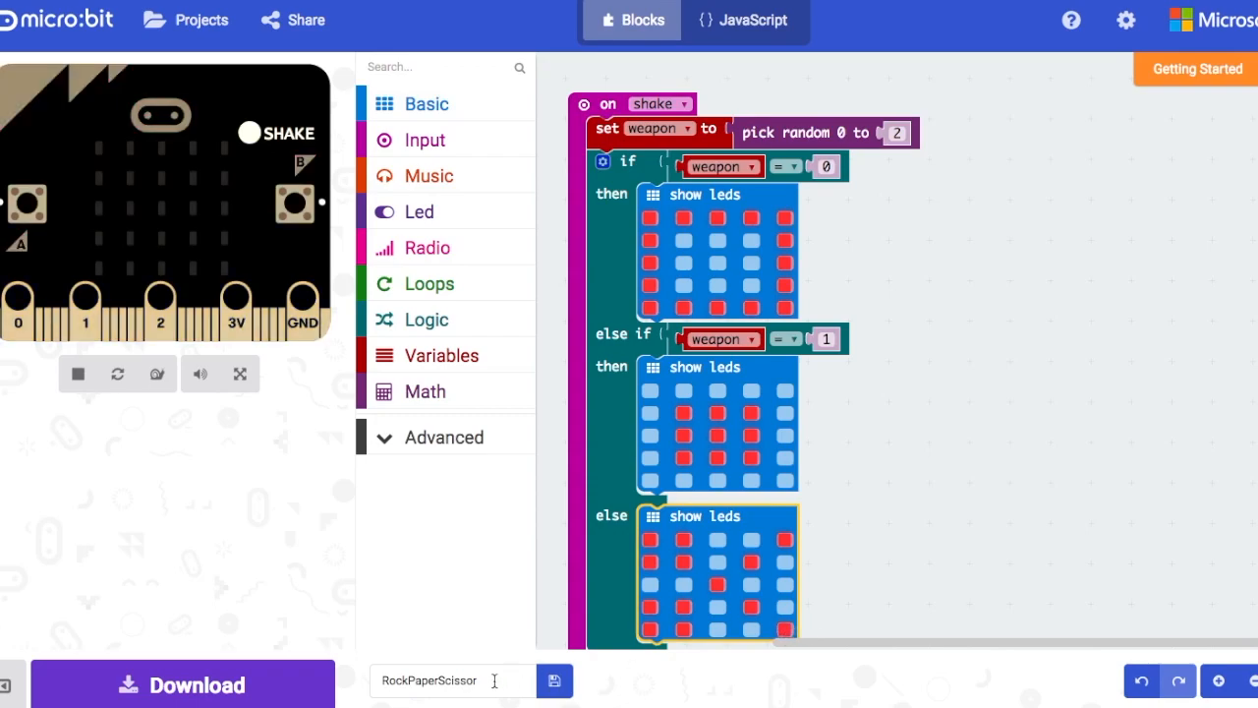
left_click(442, 680)
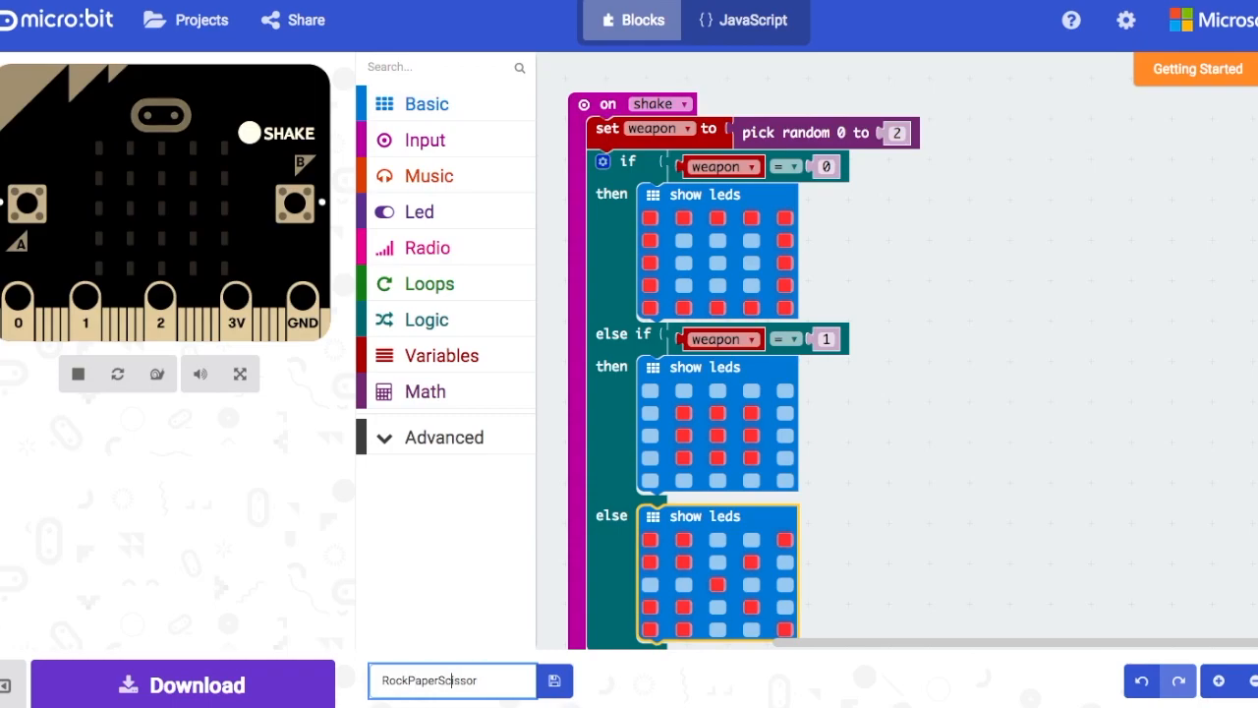
- Name the project Rock-Paper-Scissor_shake and save the downloaded hex file
type("Rock-Paper-Scissor_shake")
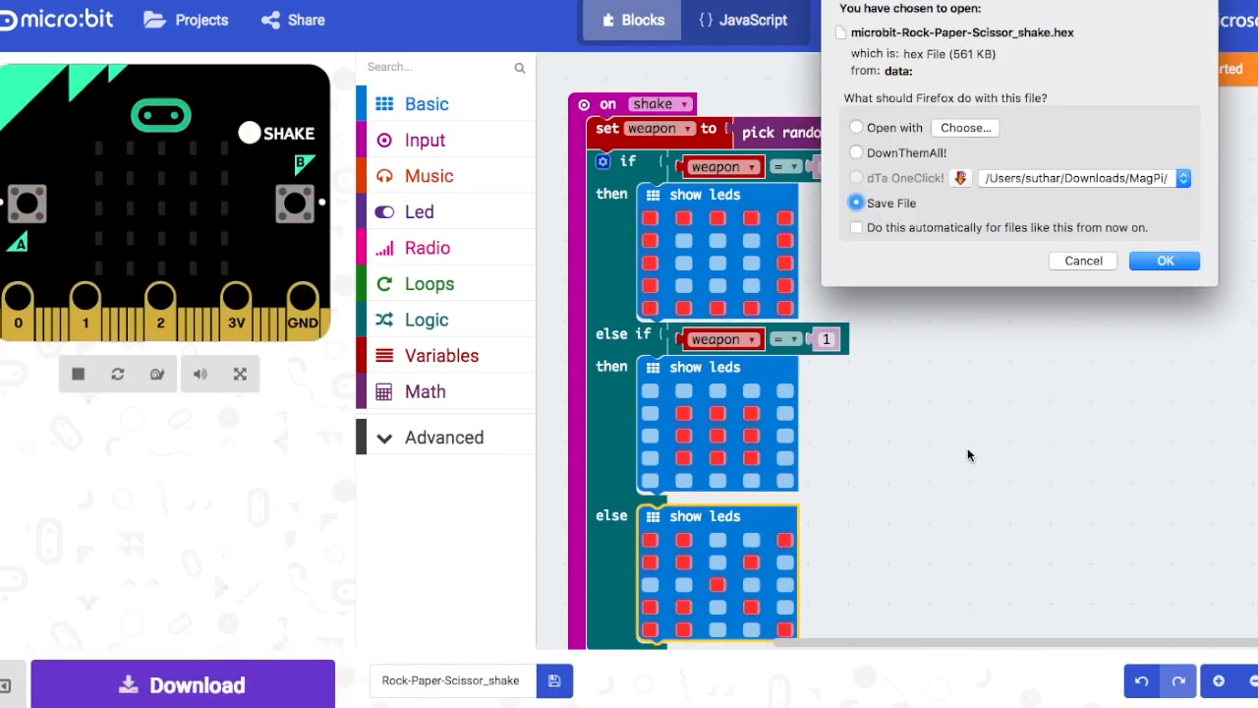
left_click(1164, 259)
type("3g")
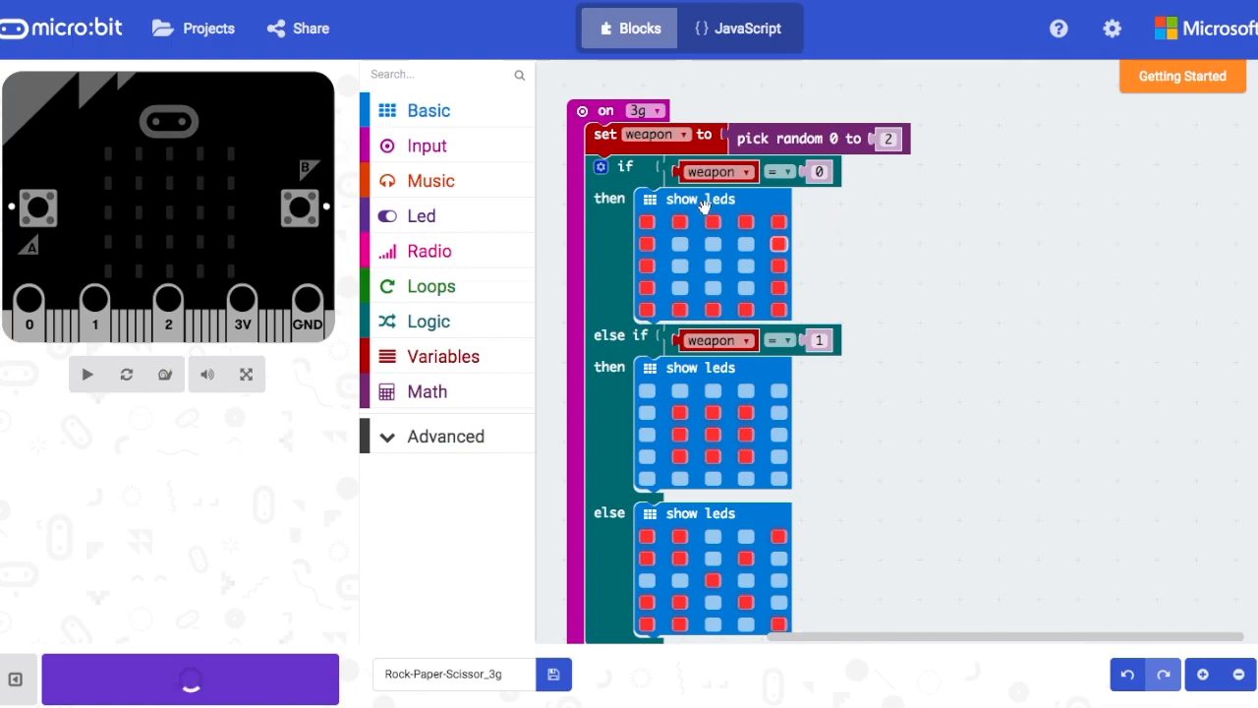
- Save the Rock-Paper-Scissor_3g hex file from Firefox's download dialog
left_click(189, 679)
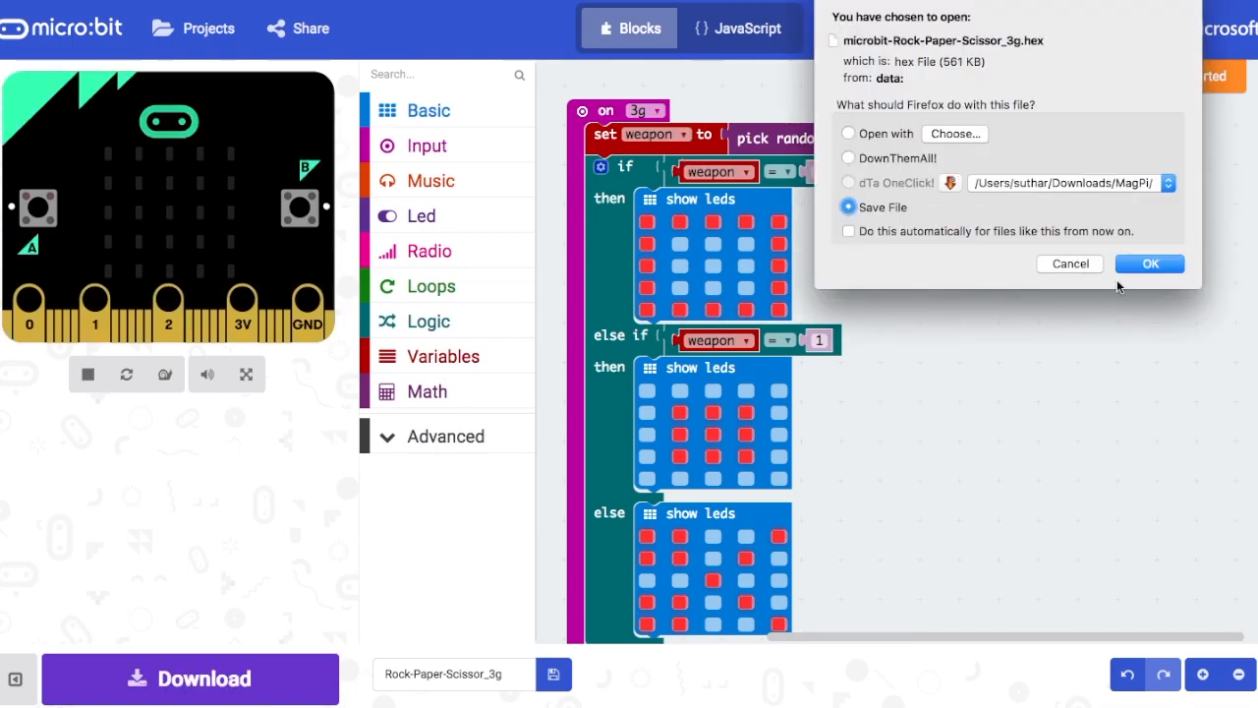
left_click(1150, 263)
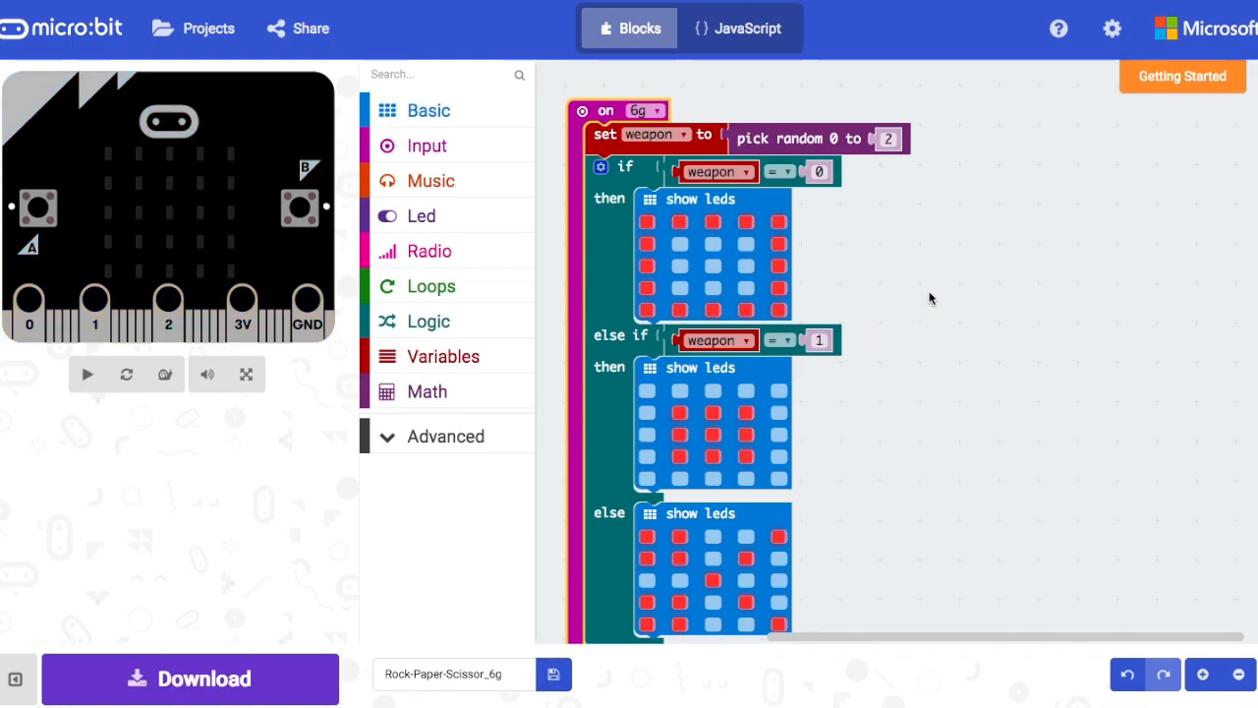
- Change the shake event block's gesture trigger to 8g
left_click(86, 373)
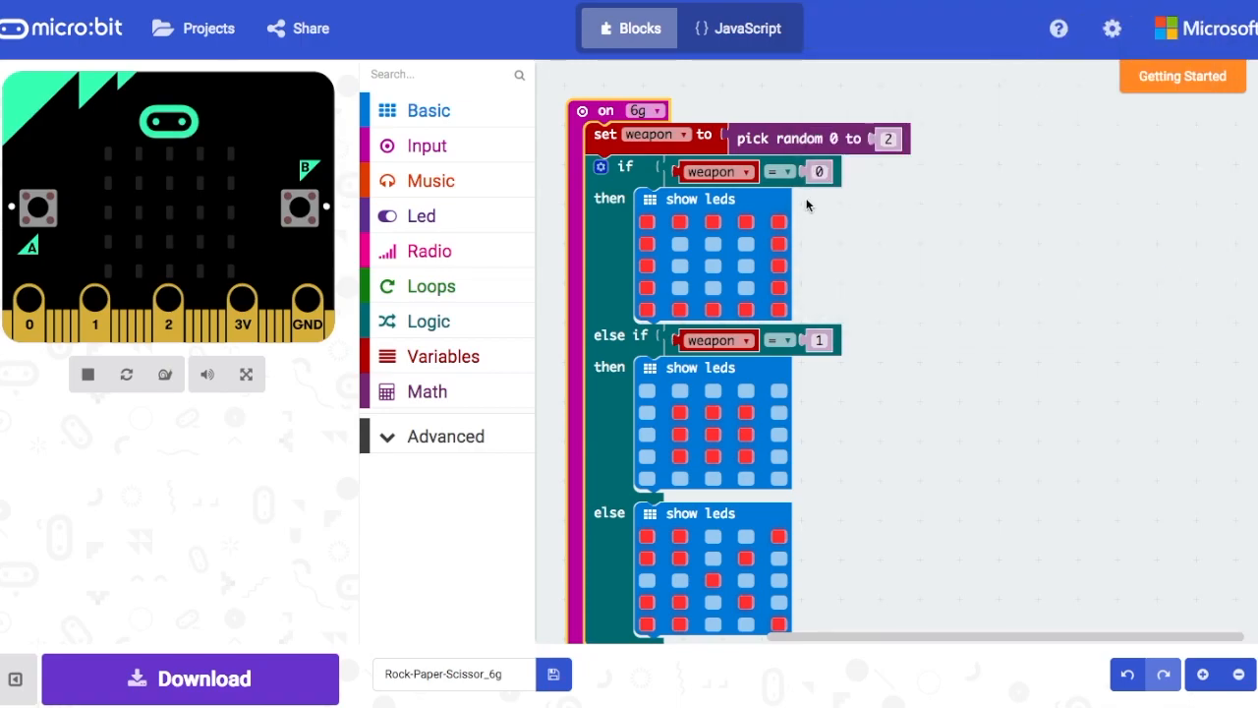
left_click(641, 110)
type("8")
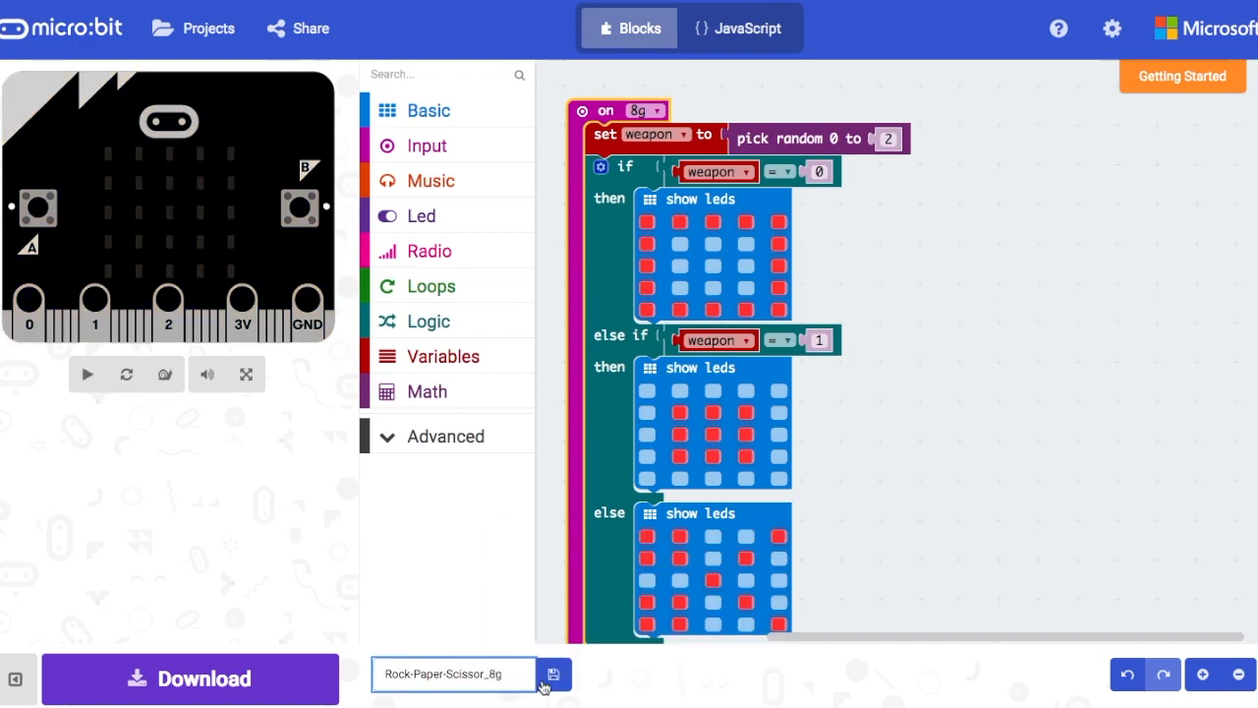
- Save the project as Rock-Paper-Scissor_8g and download it to the micro:bit
left_click(86, 373)
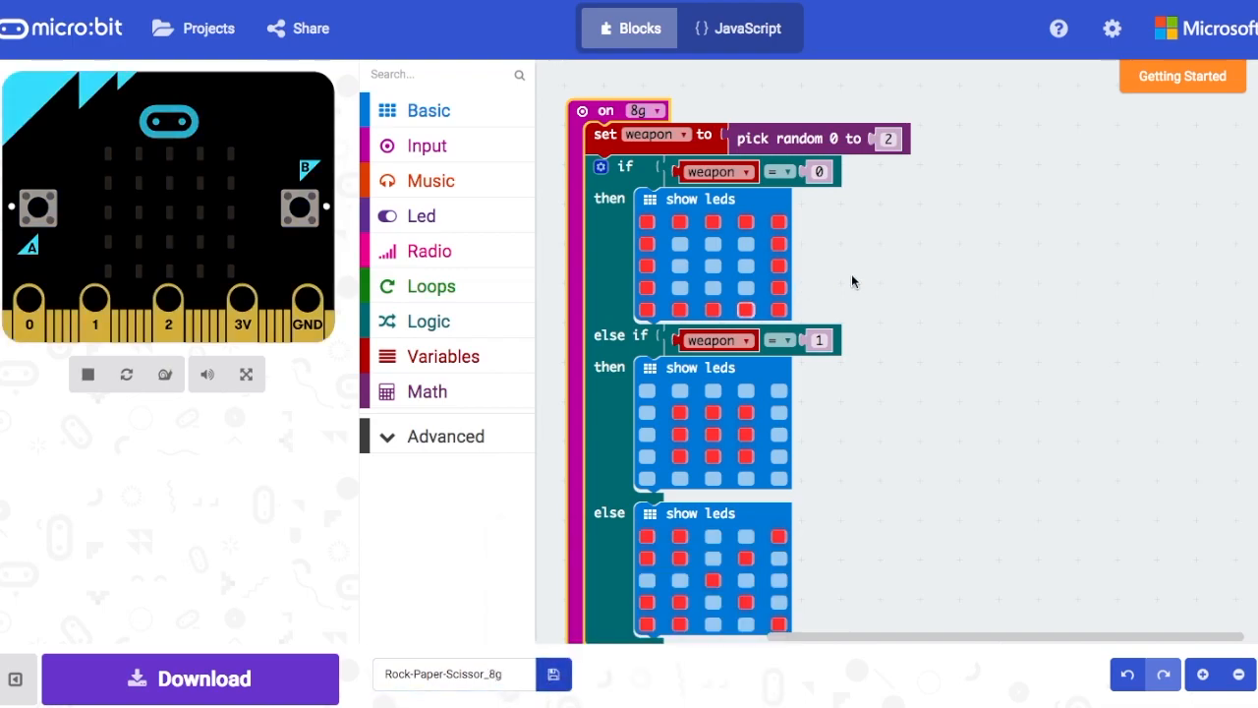
left_click(189, 678)
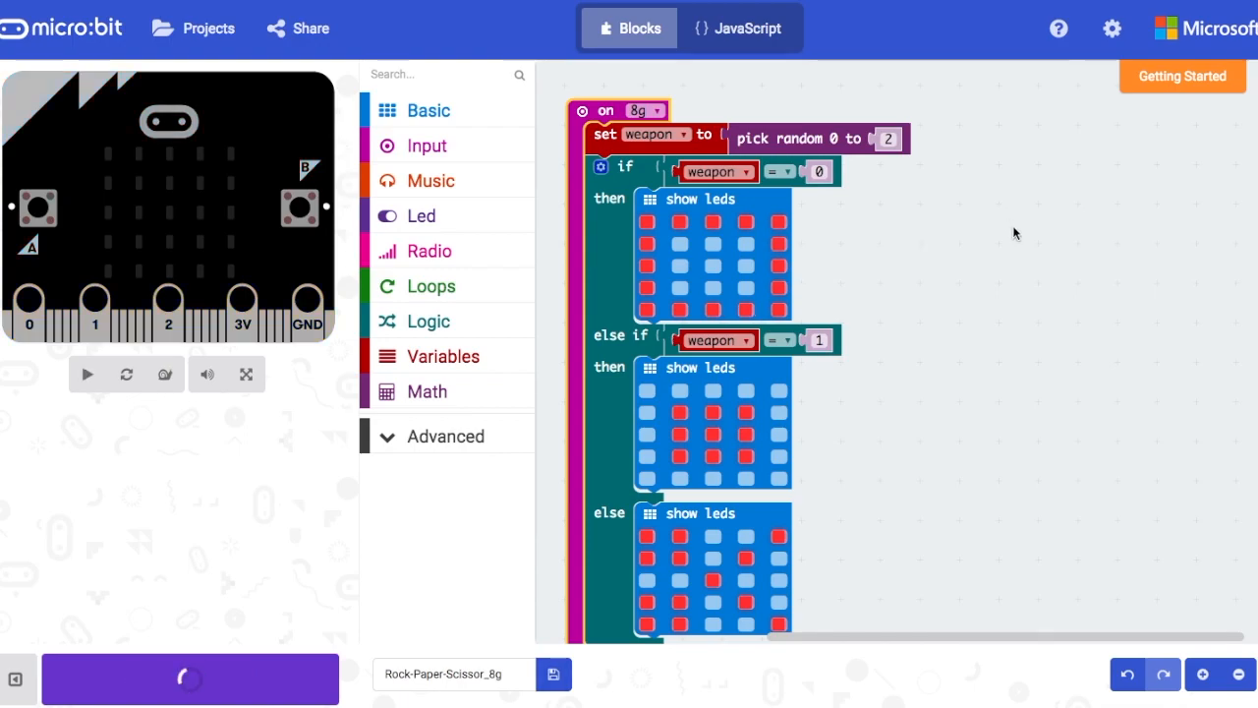
mouse_move(829, 55)
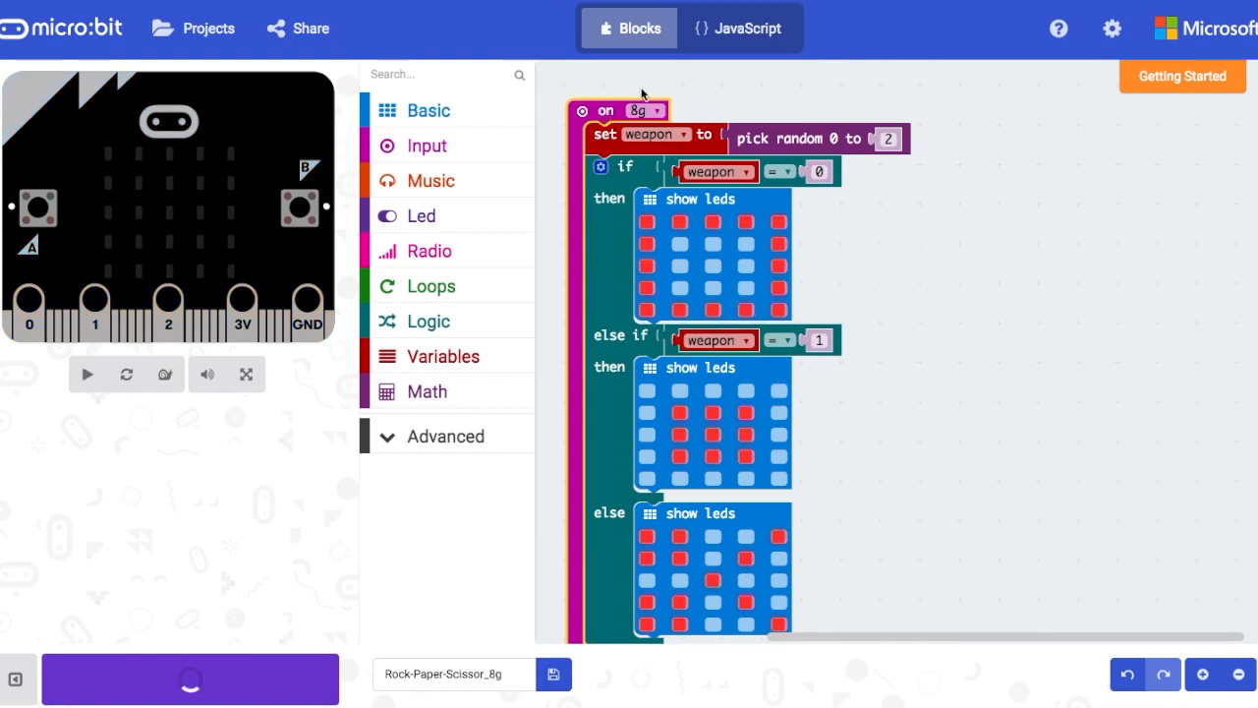
left_click(86, 374)
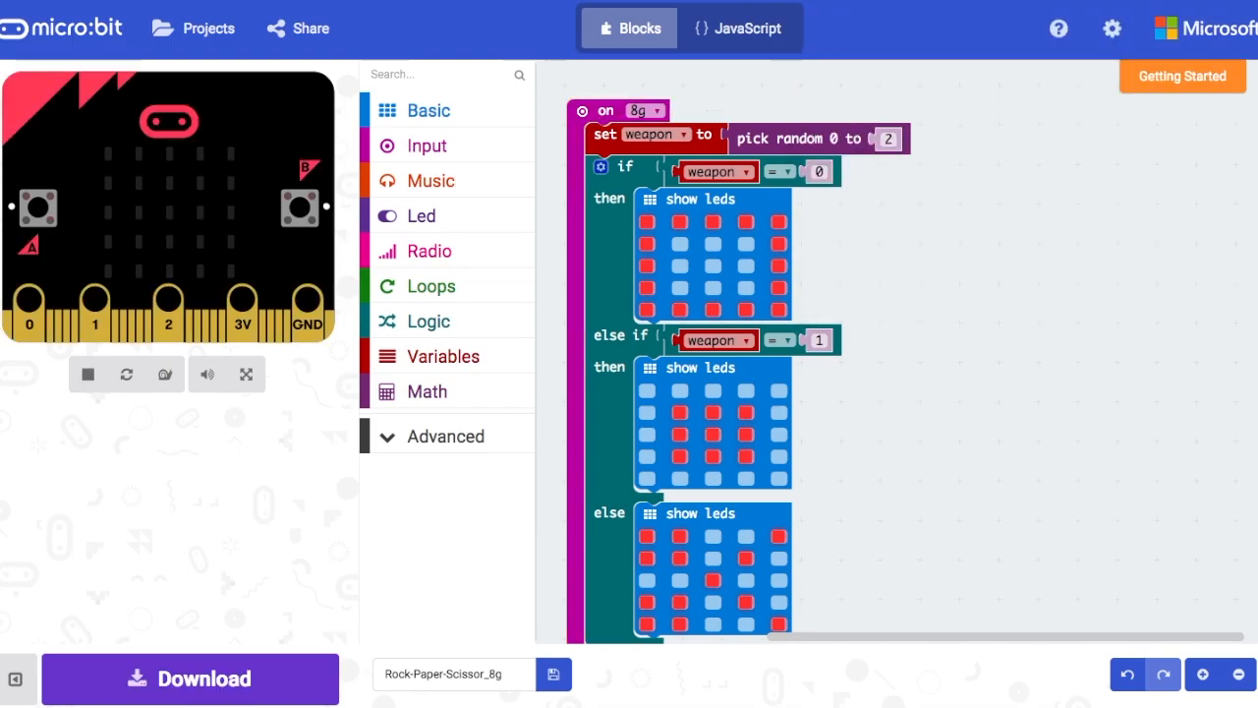